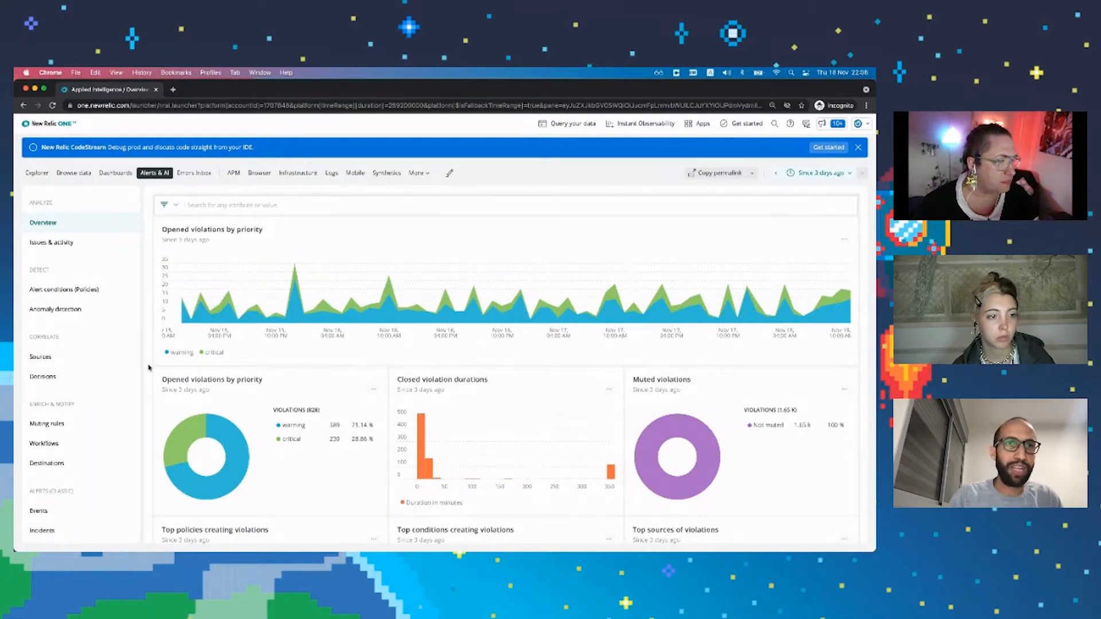
{"action": "mouse_move", "coordinate": [40, 357]}
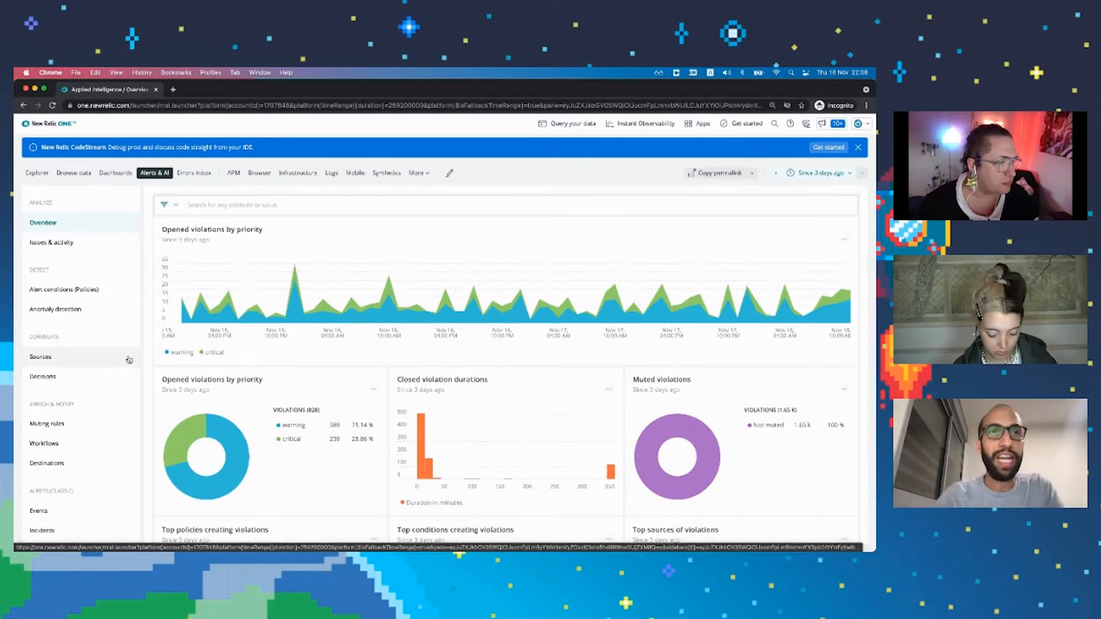
{"action": "mouse_move", "coordinate": [119, 390]}
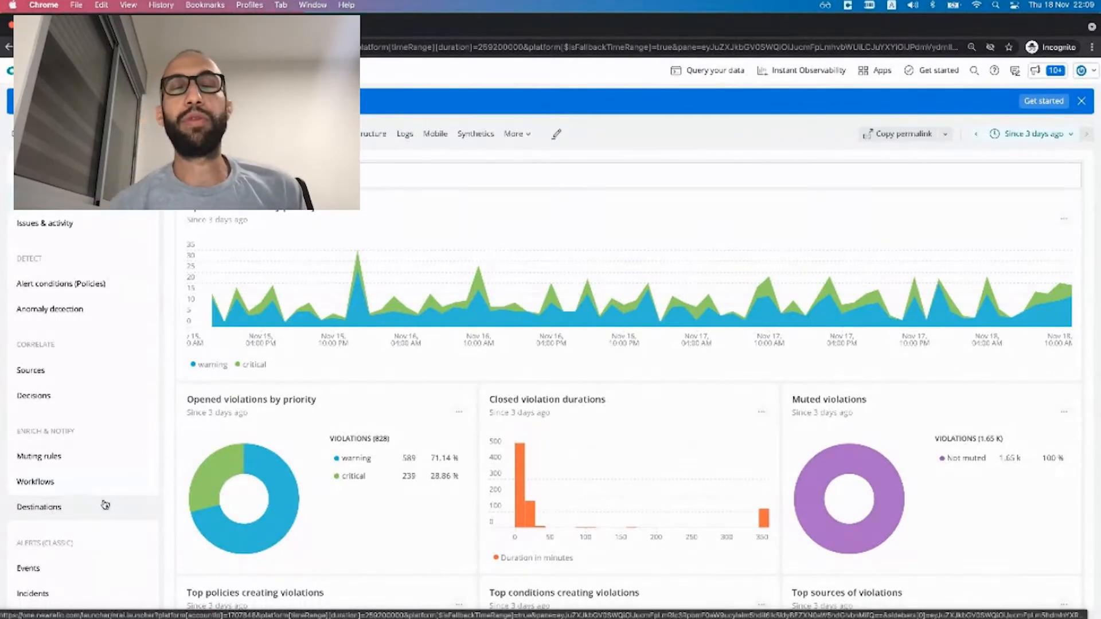
- Open the Destinations page under Enrich & Notify to view the notification destinations
{"action": "left_click", "coordinate": [39, 506]}
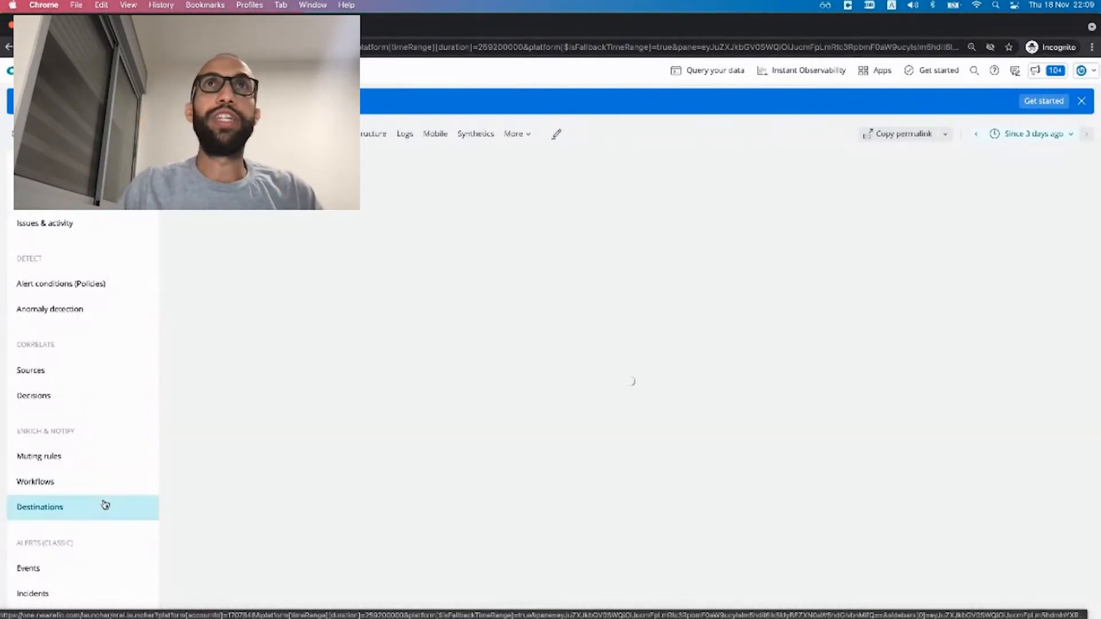
{"action": "left_click", "coordinate": [40, 507]}
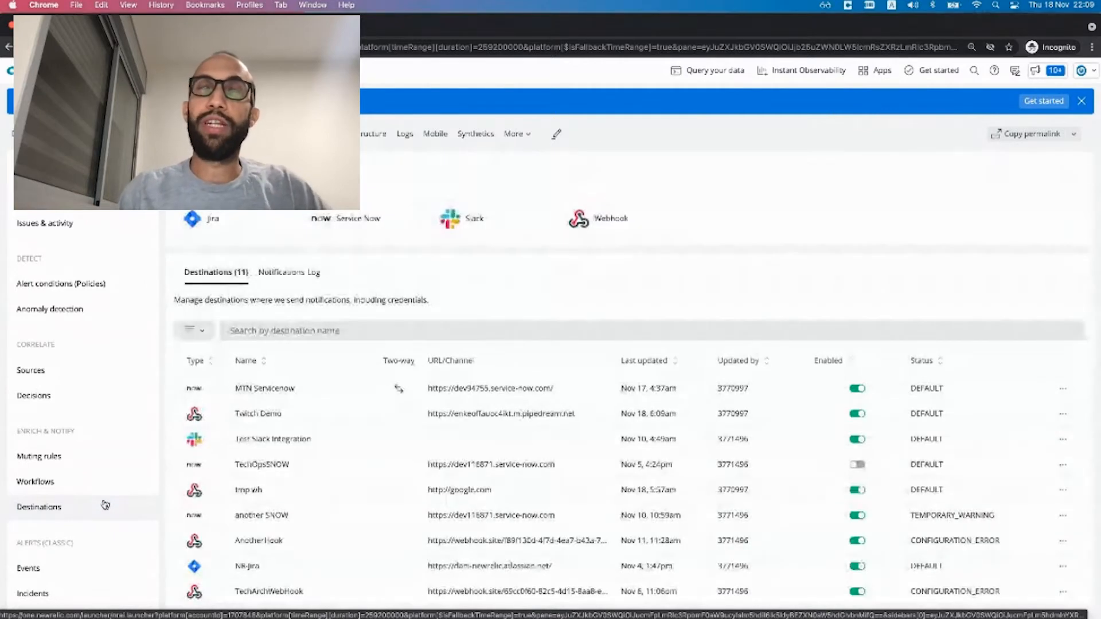
{"action": "mouse_move", "coordinate": [630, 263]}
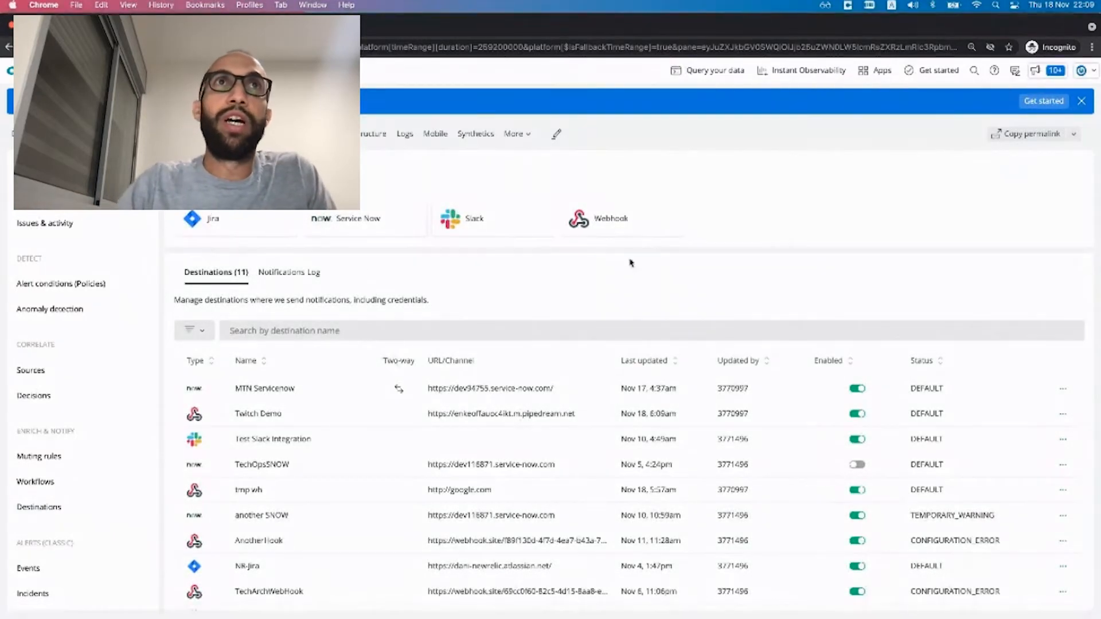
{"action": "mouse_move", "coordinate": [451, 187]}
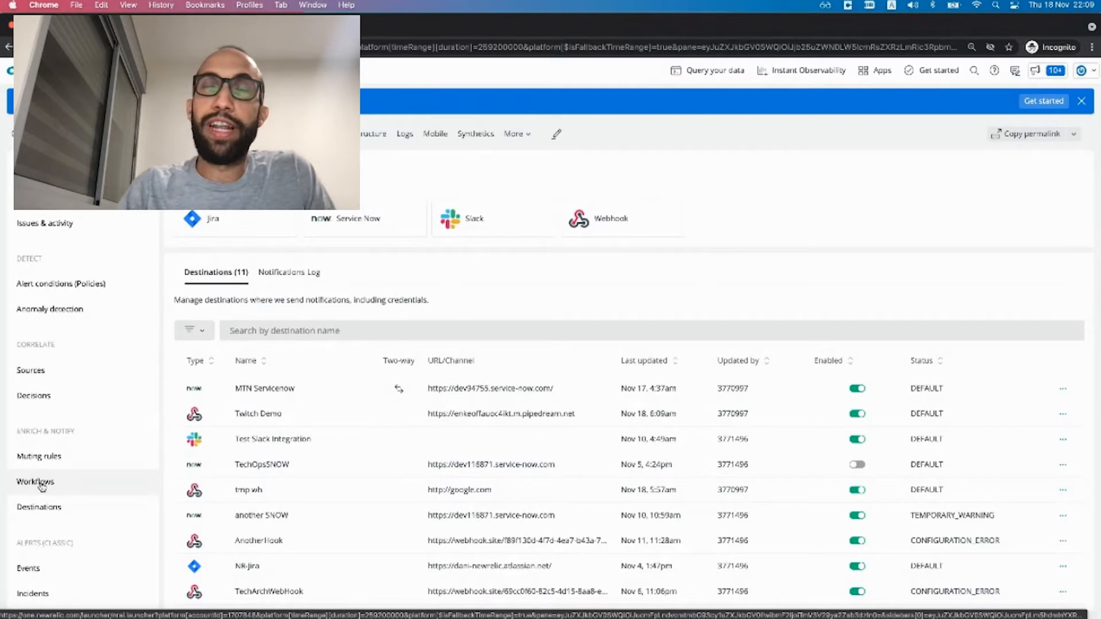
- Open the Workflows page under Enrich & Notify to see the existing workflows
{"action": "left_click", "coordinate": [35, 482]}
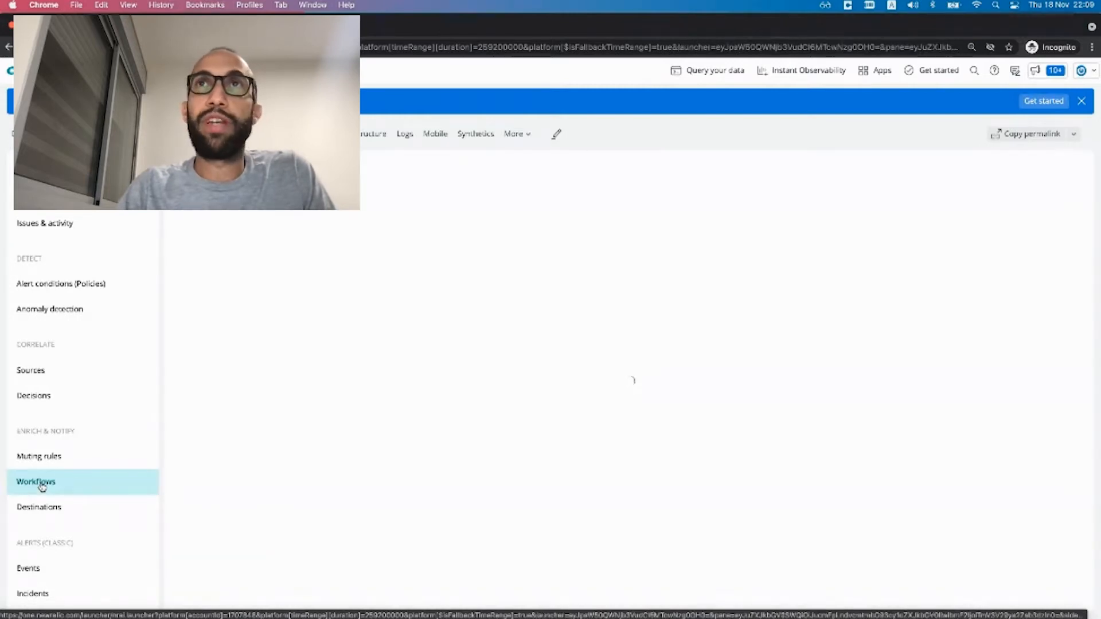
{"action": "left_click", "coordinate": [35, 482]}
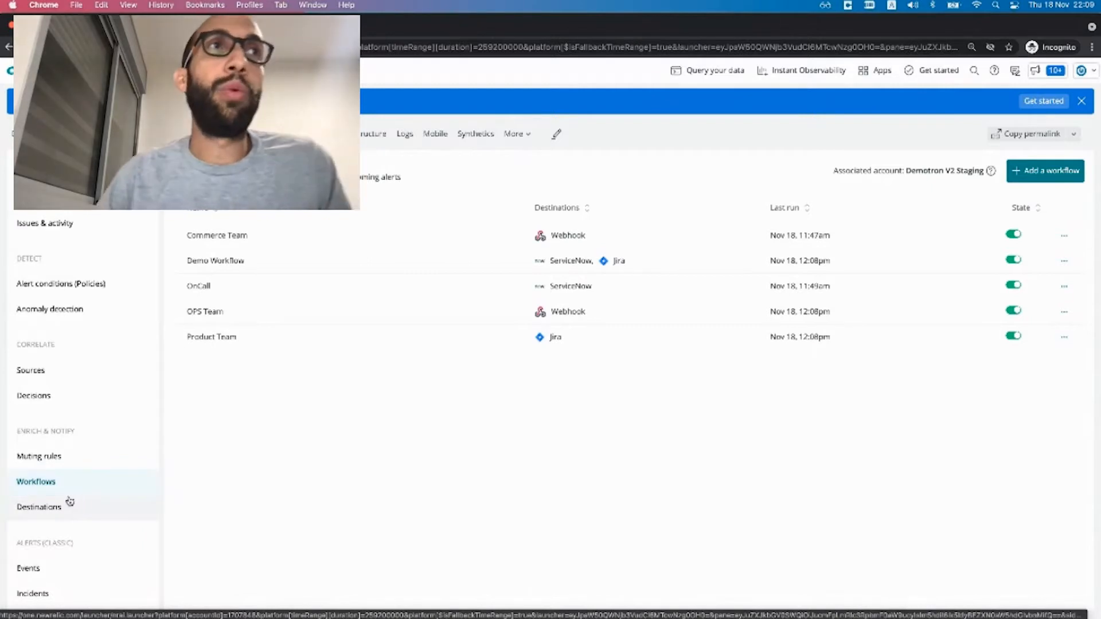
{"action": "mouse_move", "coordinate": [389, 525]}
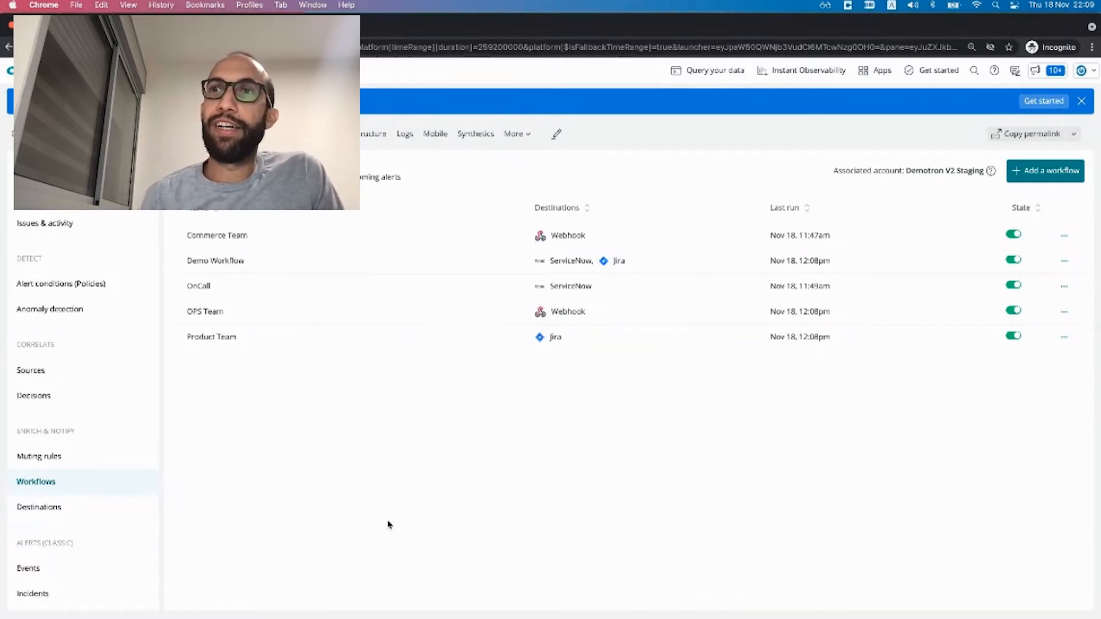
{"action": "mouse_move", "coordinate": [640, 483]}
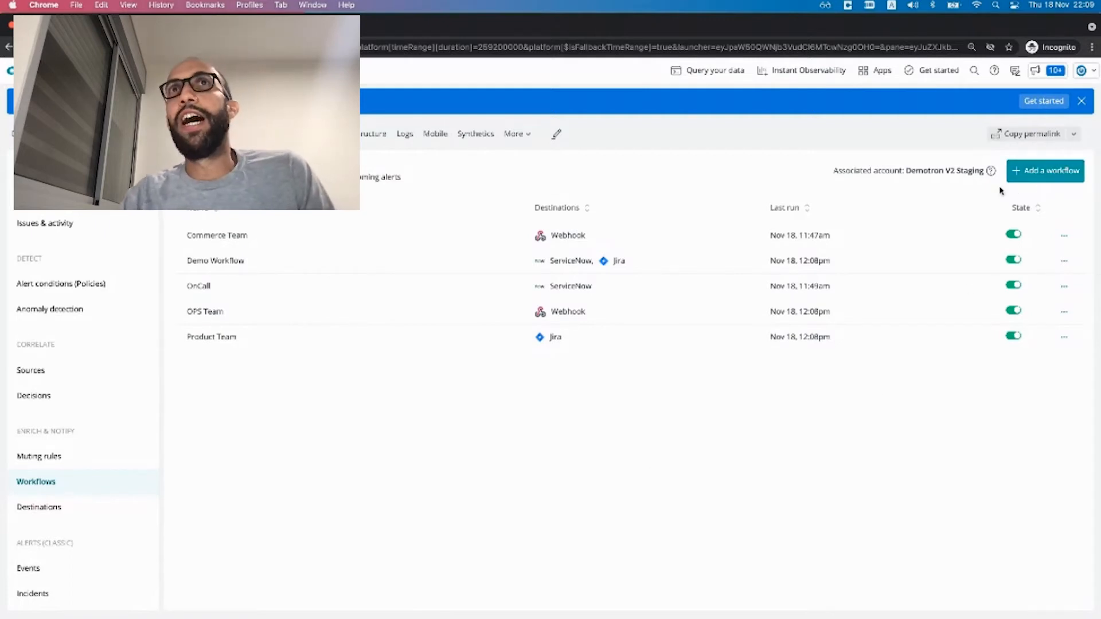
- Add a new workflow and enter the name 'twitch demo'
{"action": "left_click", "coordinate": [1046, 171]}
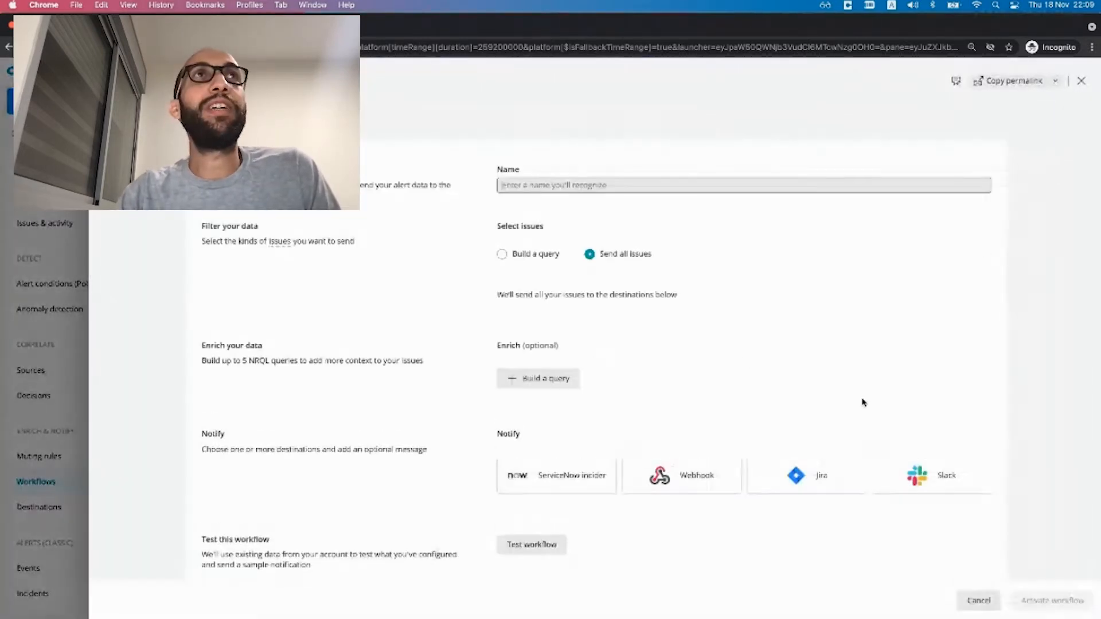
{"action": "mouse_move", "coordinate": [658, 409]}
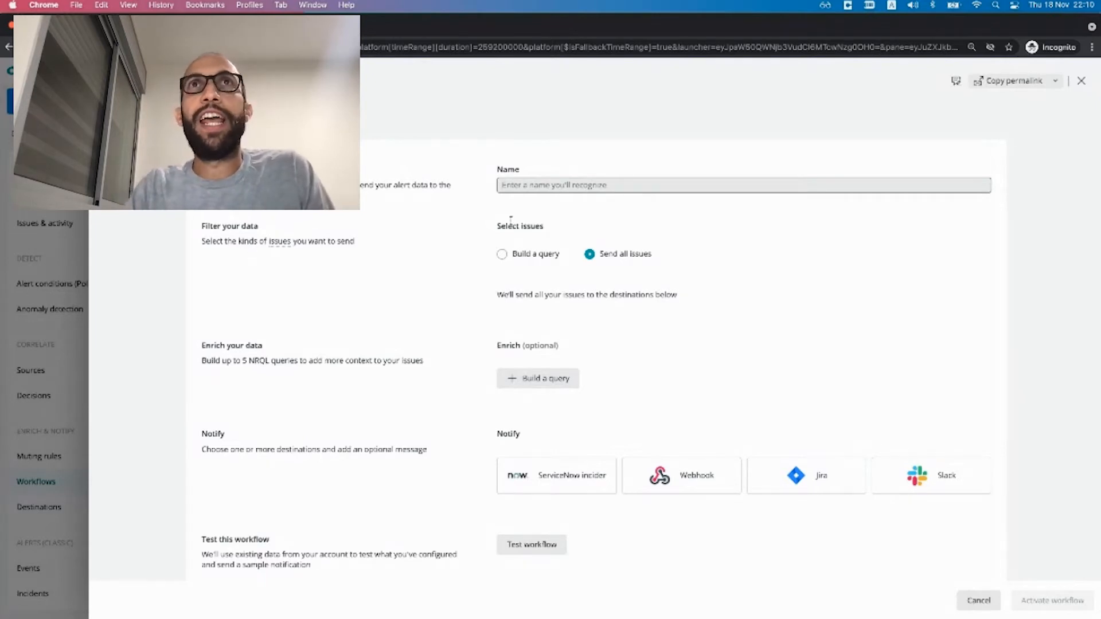
{"action": "mouse_move", "coordinate": [345, 339]}
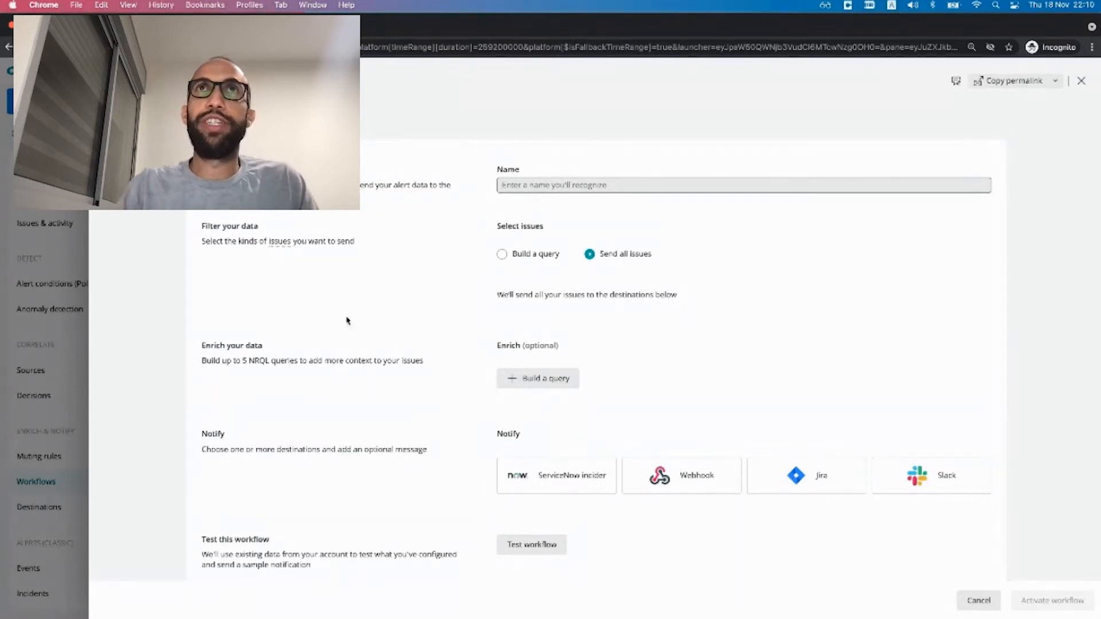
{"action": "type", "text": "t"}
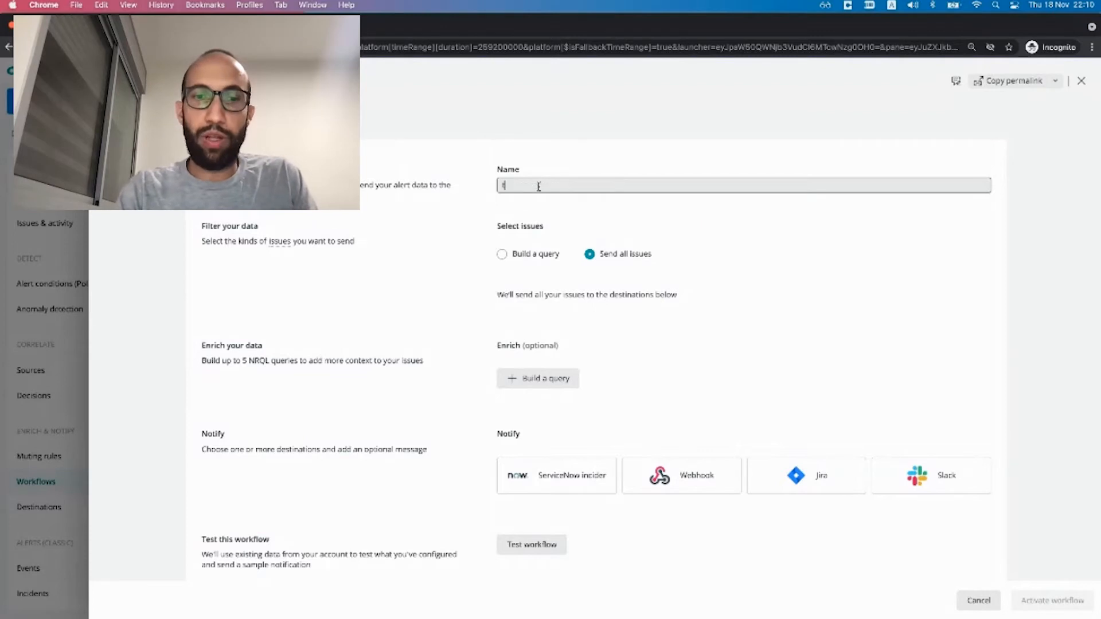
{"action": "type", "text": "twit"}
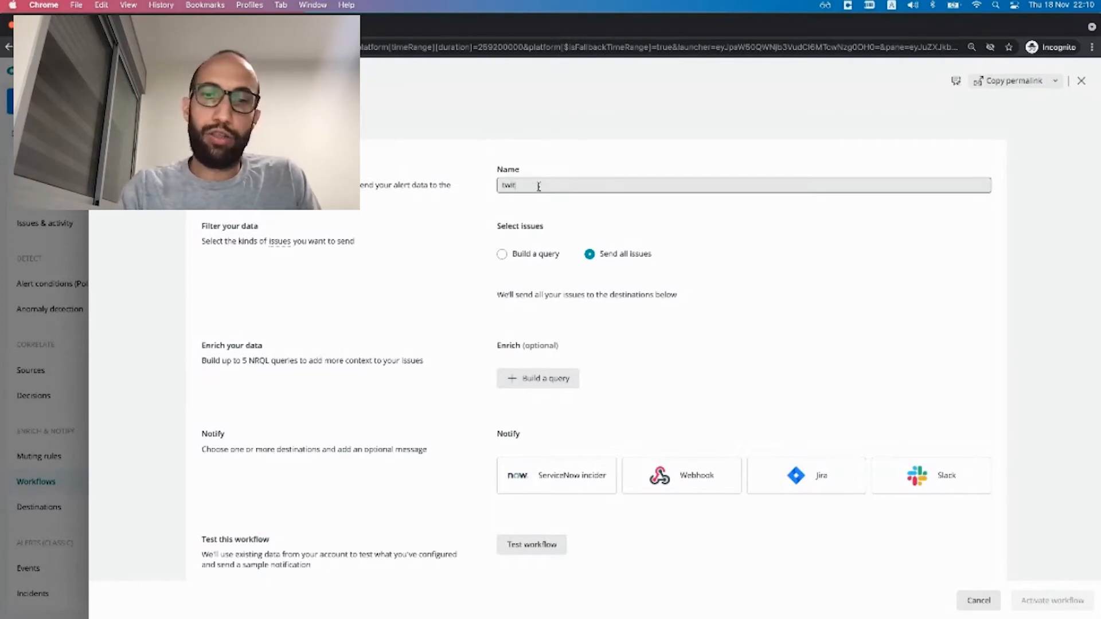
{"action": "type", "text": "twitch demo"}
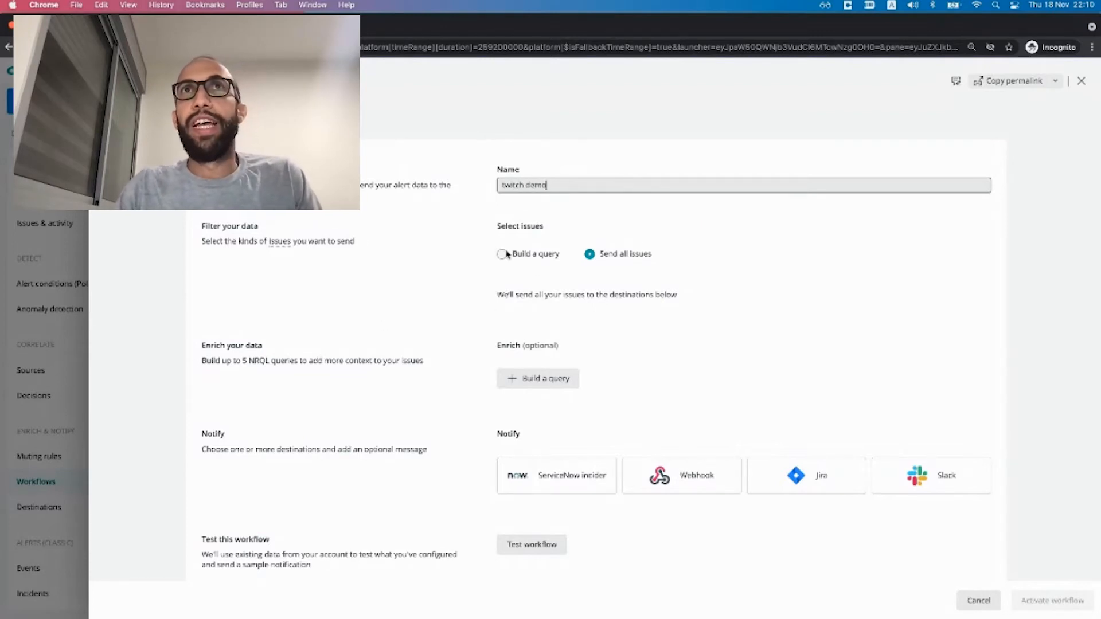
- Build a filter on policyName containing Umbra UX - Coordination and Umbra UX - Interactions
{"action": "left_click", "coordinate": [502, 254]}
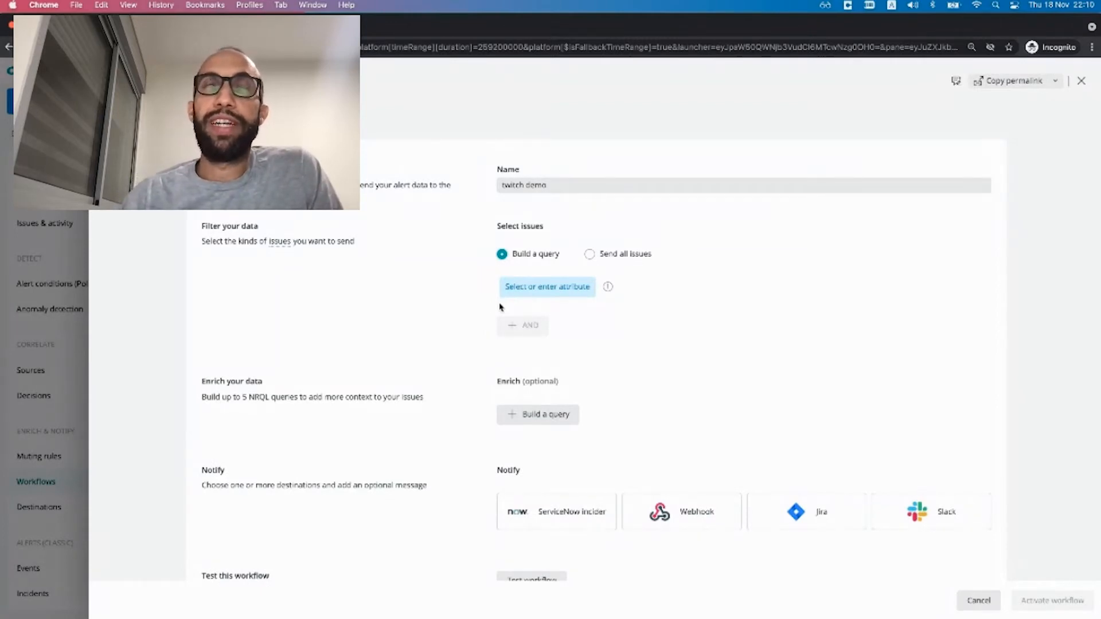
{"action": "left_click", "coordinate": [546, 287]}
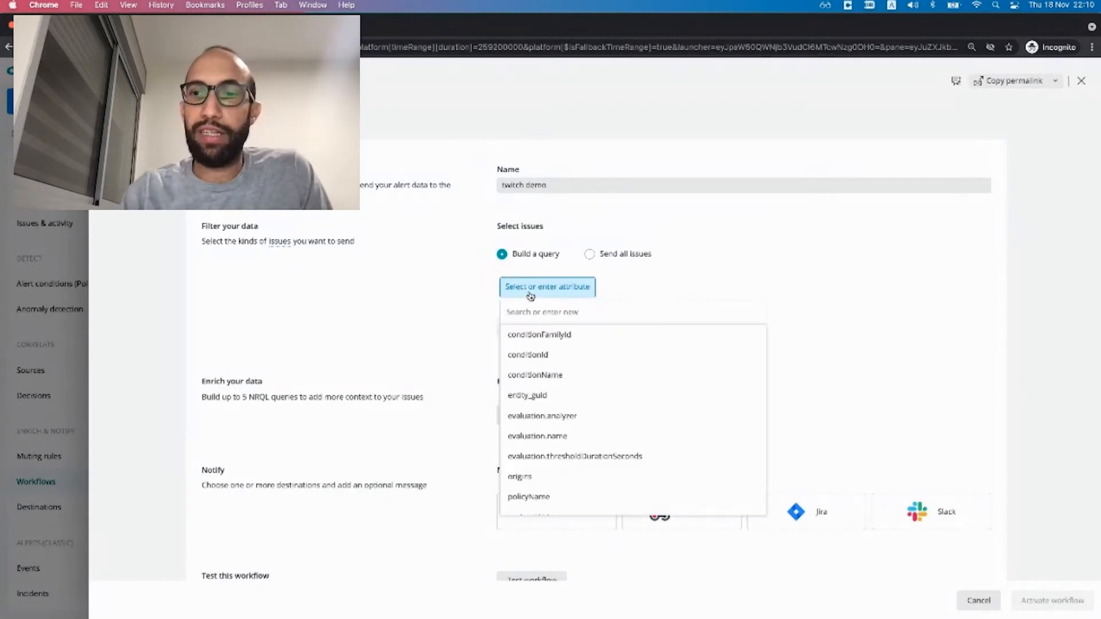
{"action": "type", "text": "polic"}
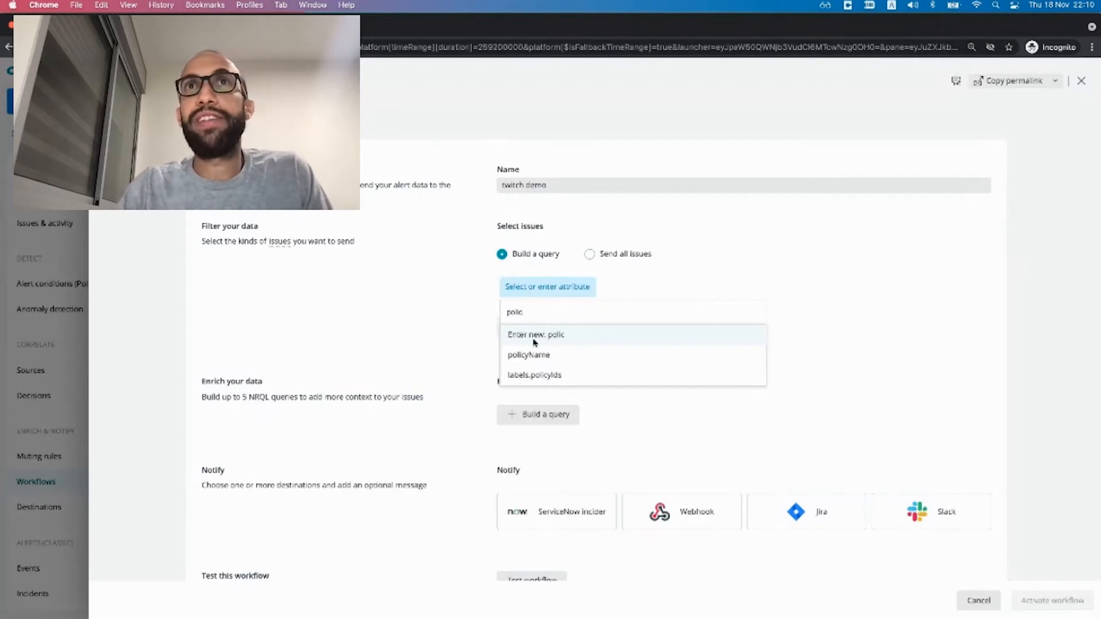
{"action": "left_click", "coordinate": [528, 354]}
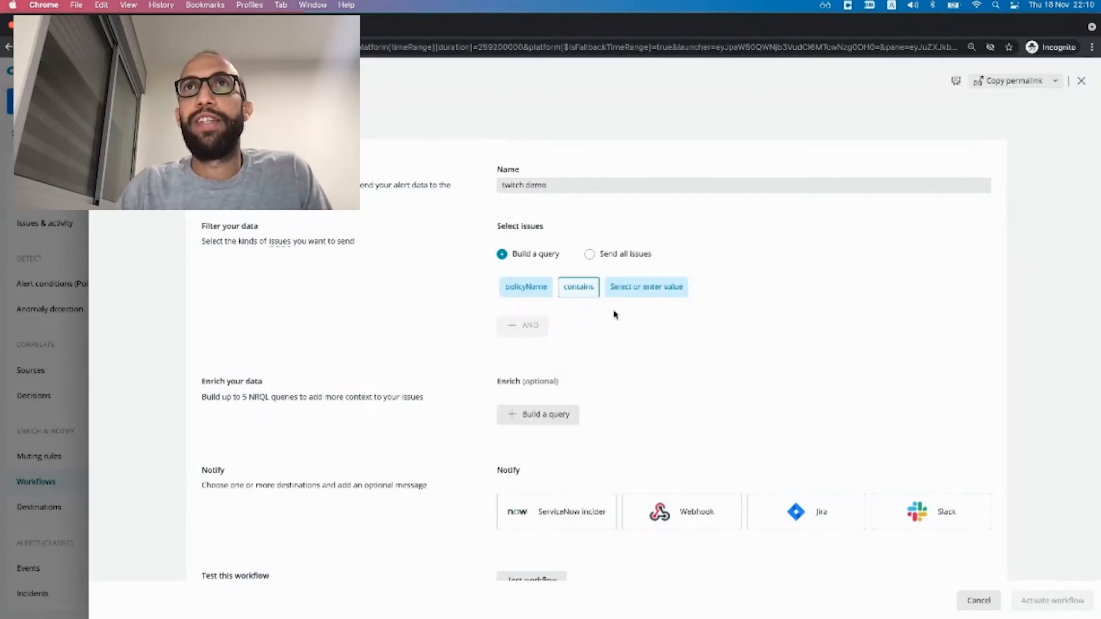
{"action": "left_click", "coordinate": [644, 287]}
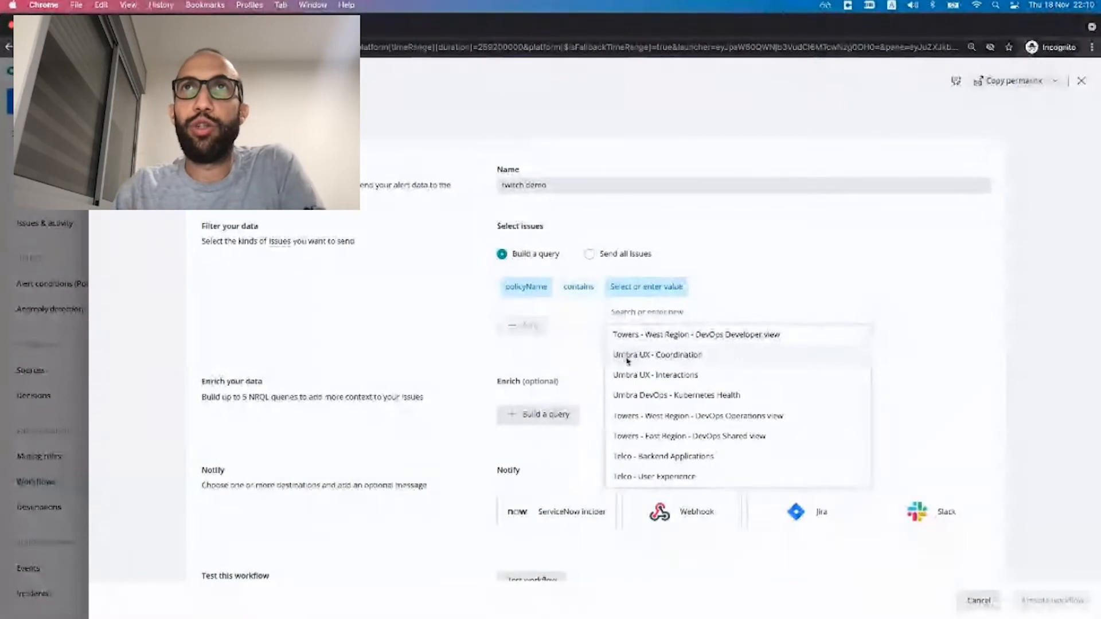
{"action": "left_click", "coordinate": [655, 354]}
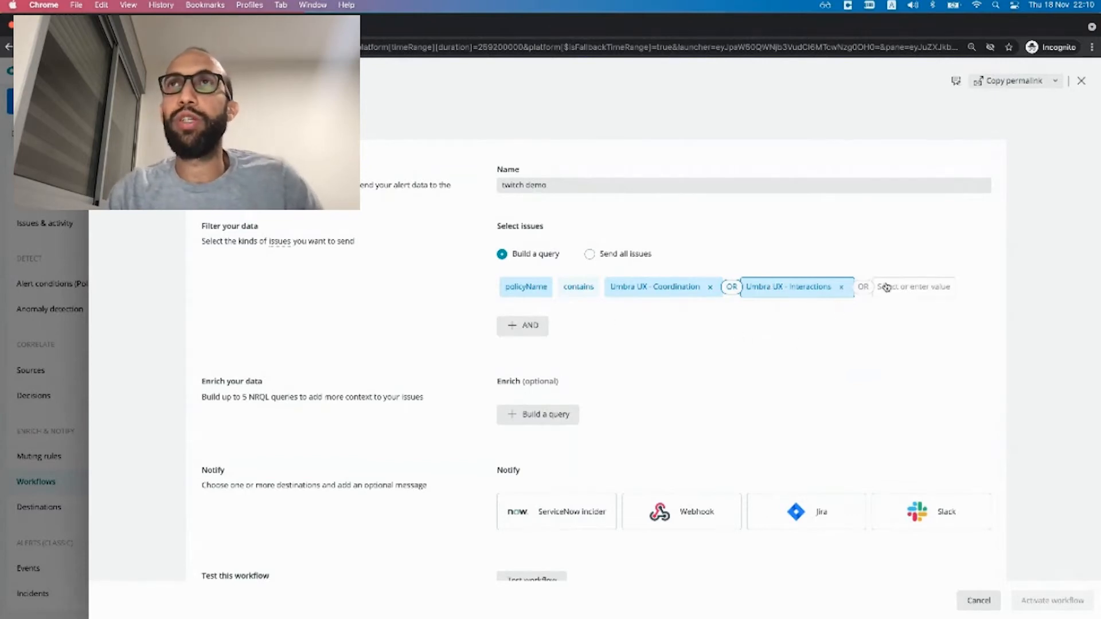
{"action": "mouse_move", "coordinate": [450, 266]}
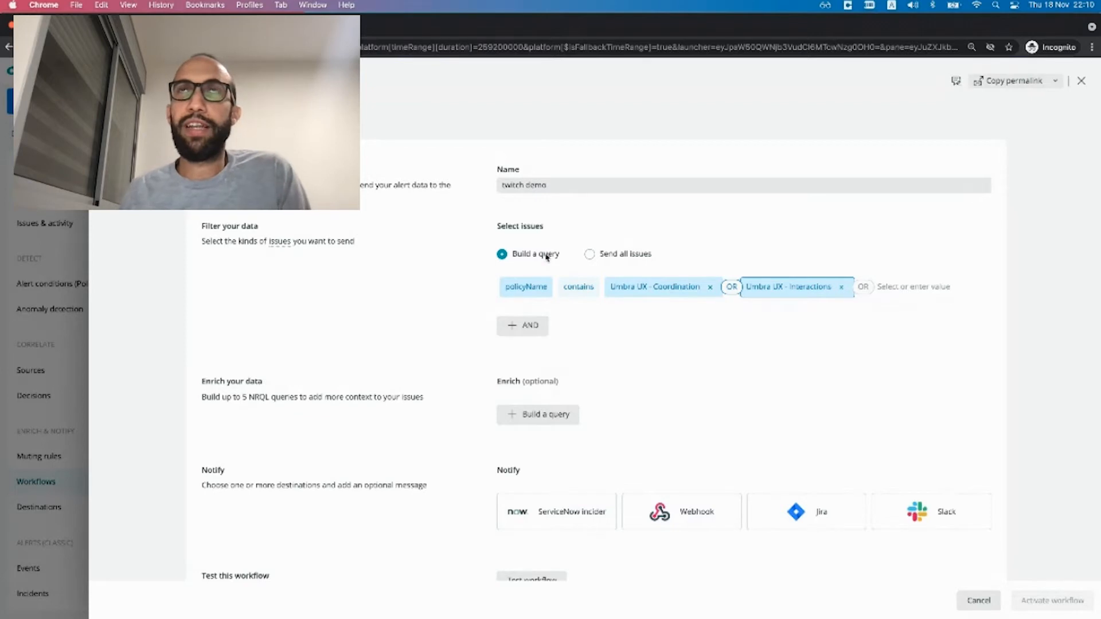
{"action": "mouse_move", "coordinate": [600, 412]}
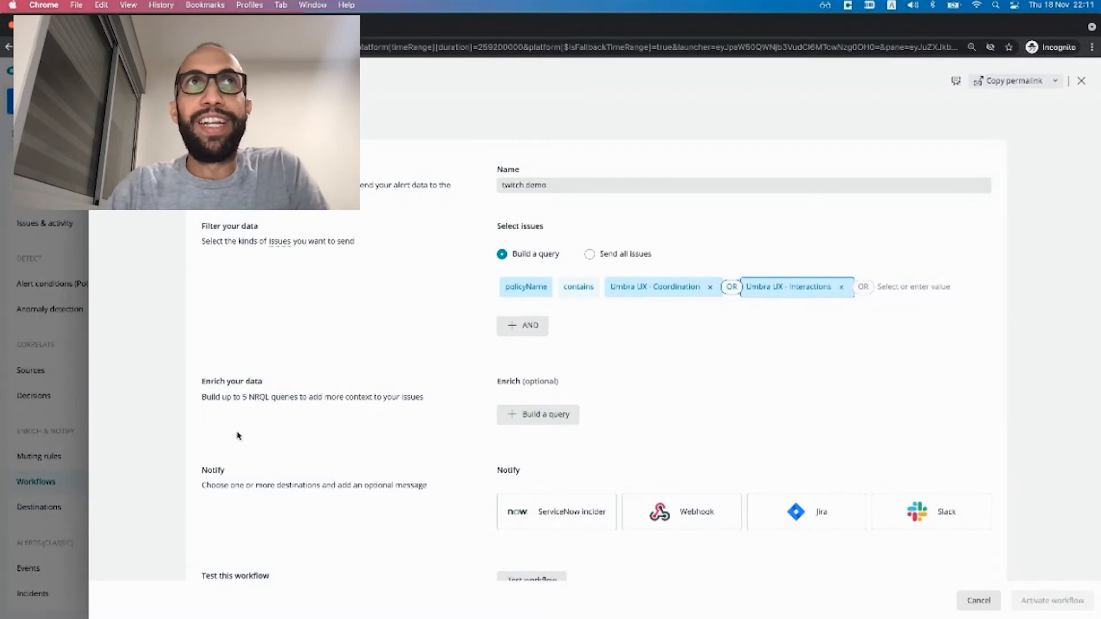
{"action": "mouse_move", "coordinate": [603, 380]}
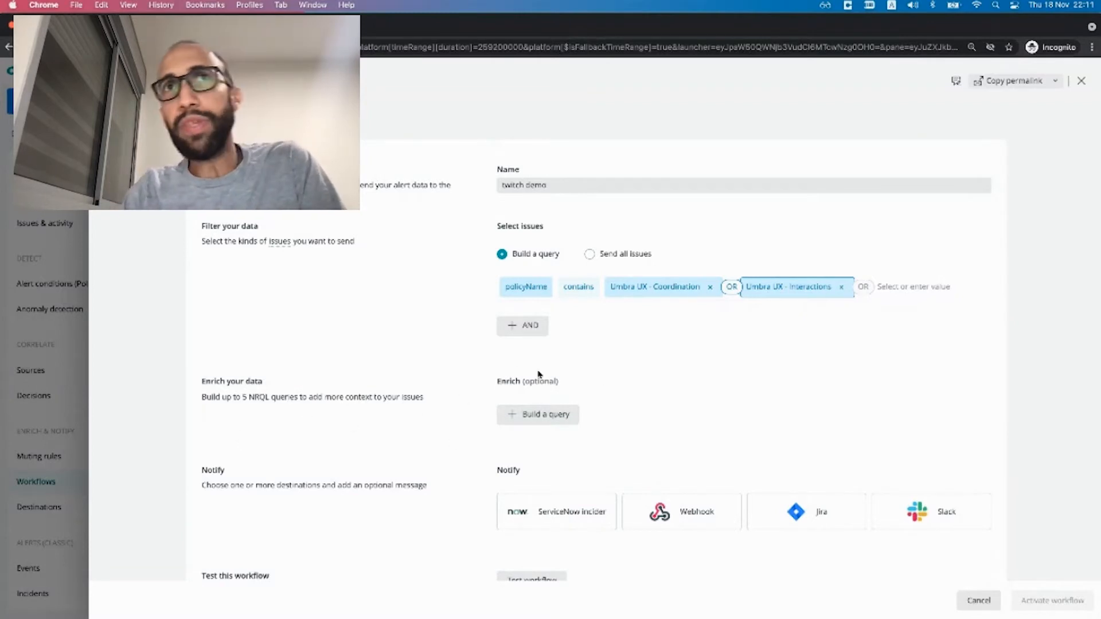
{"action": "mouse_move", "coordinate": [590, 425]}
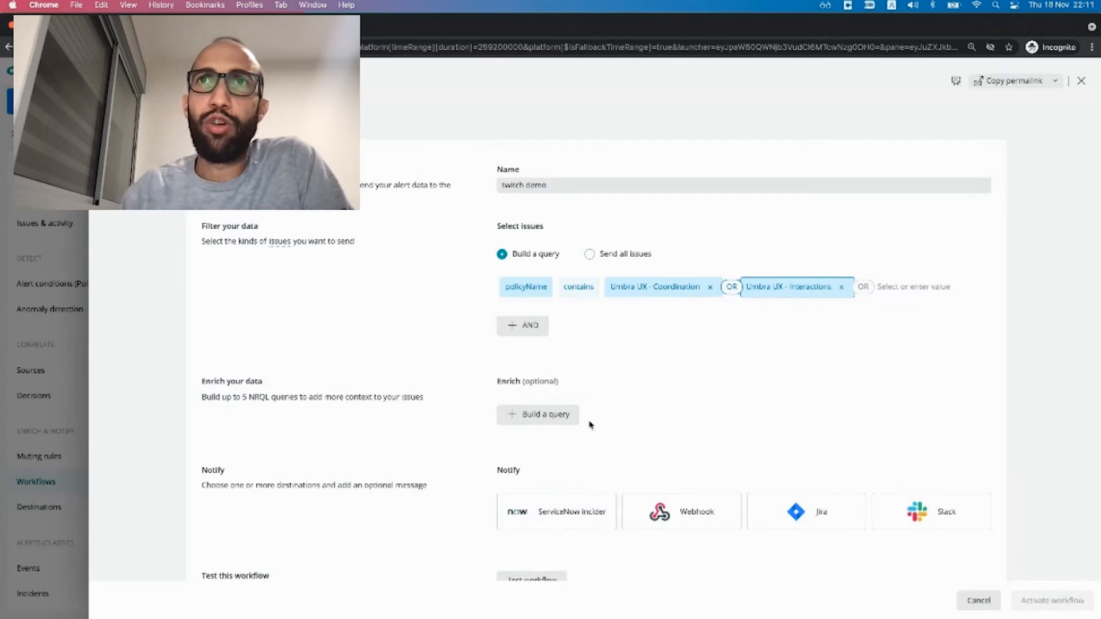
{"action": "mouse_move", "coordinate": [628, 452]}
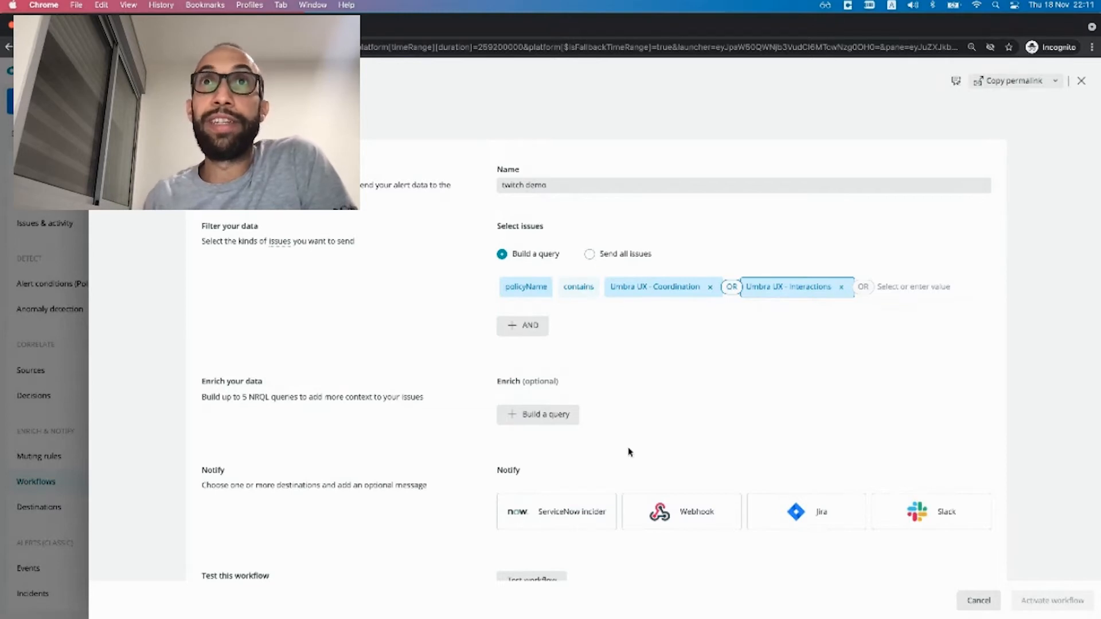
{"action": "mouse_move", "coordinate": [561, 429]}
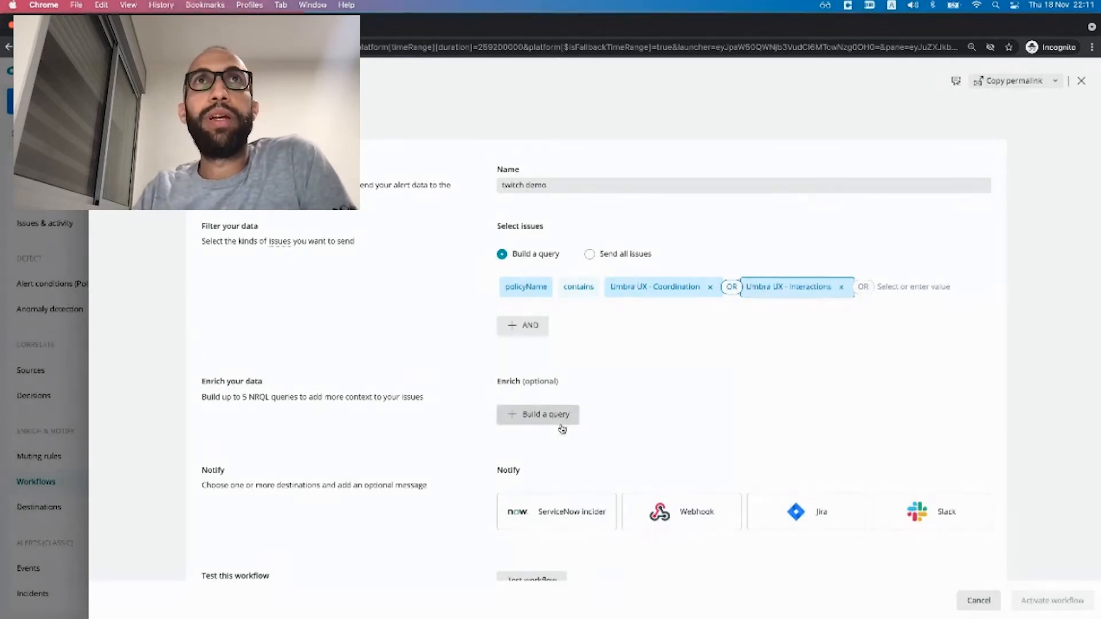
- Add, run and save the enrichment query 'SELECT count(*) from ErrorTrace since 1 day ago'
{"action": "left_click", "coordinate": [538, 414]}
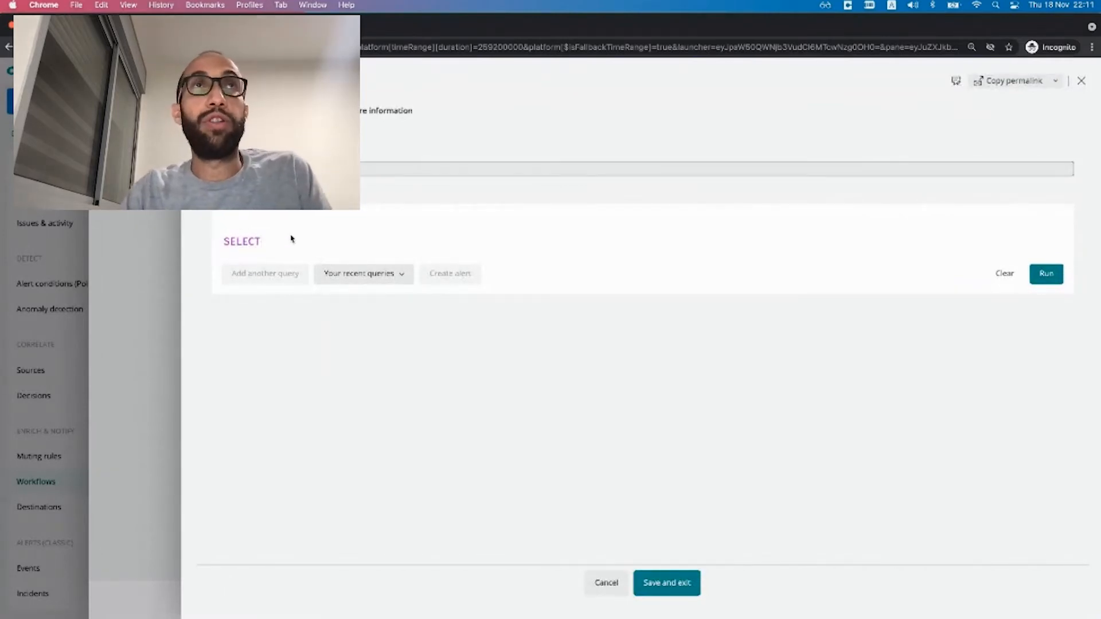
{"action": "type", "text": "count"}
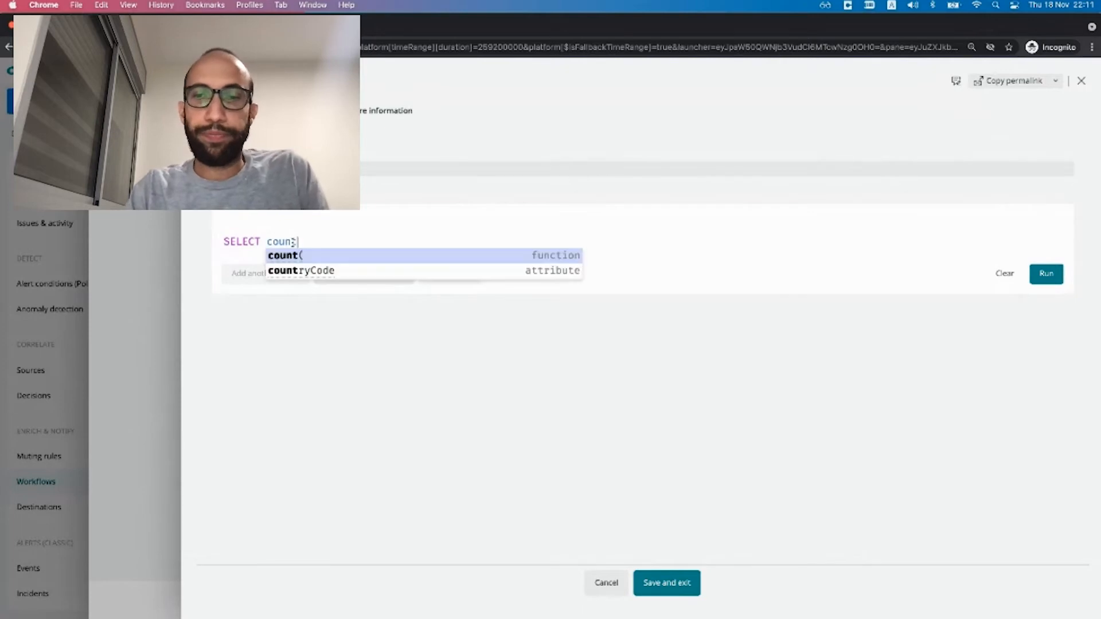
{"action": "type", "text": "(*) from e"}
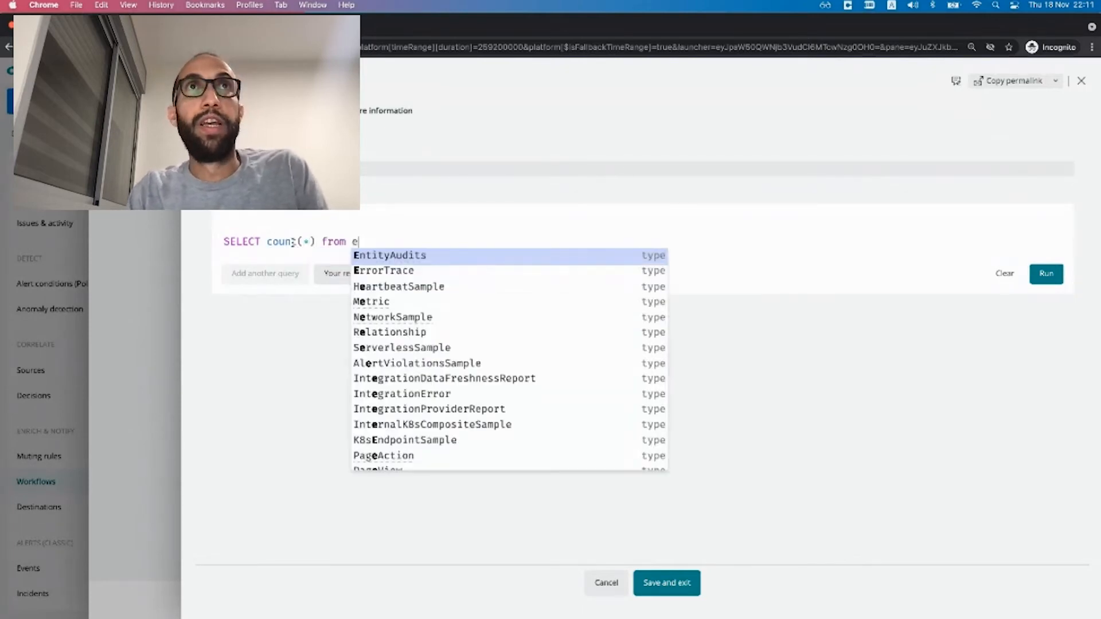
{"action": "type", "text": "rrorTrace since 1"}
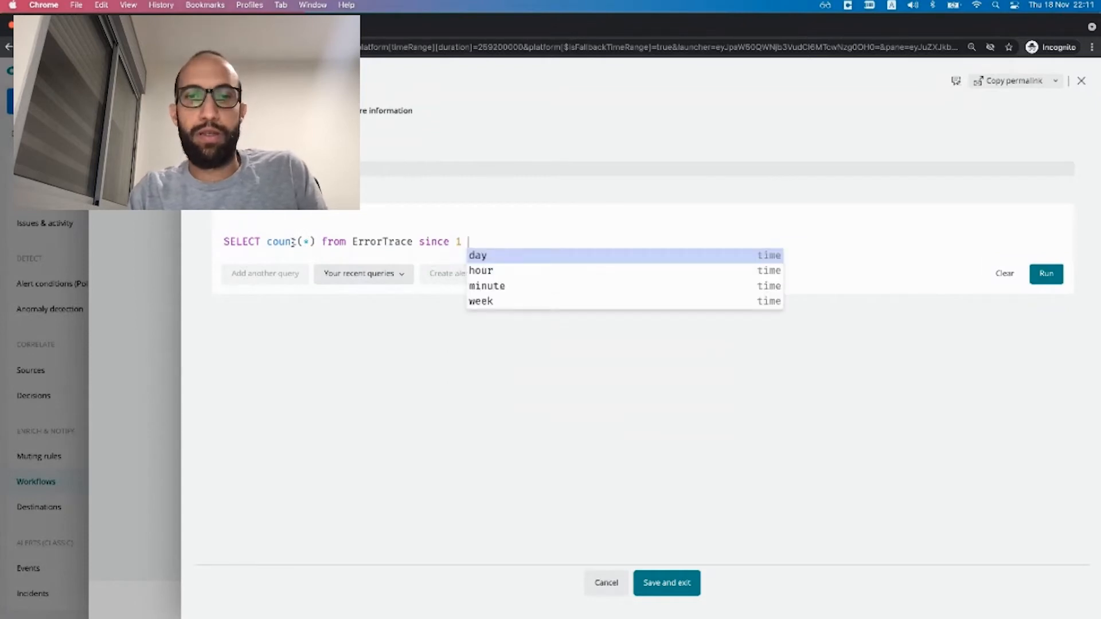
{"action": "left_click", "coordinate": [477, 255]}
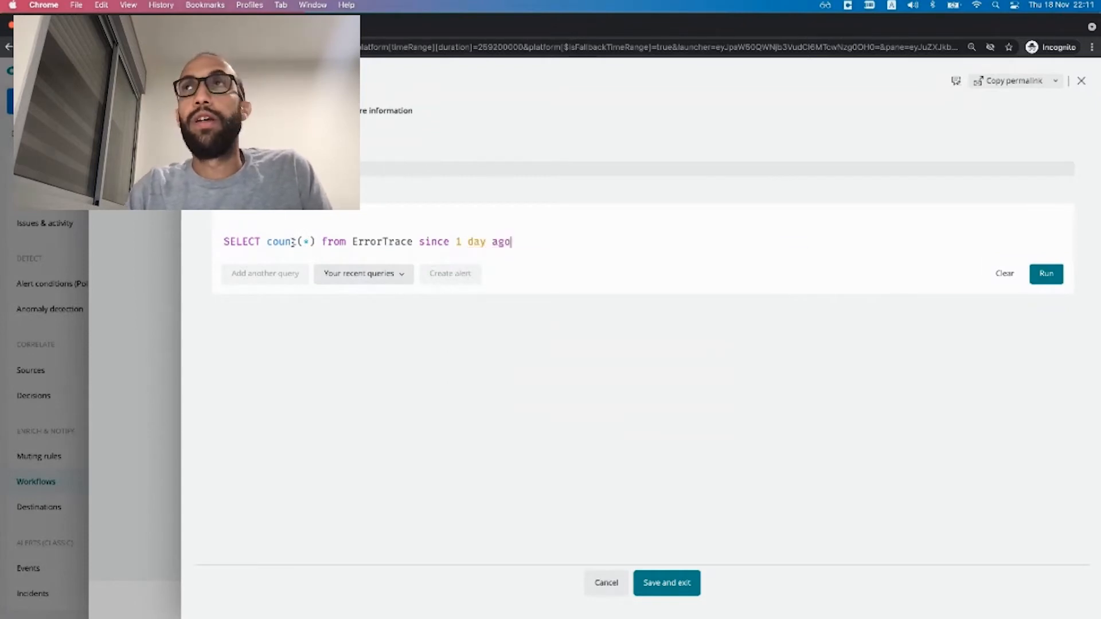
{"action": "left_click", "coordinate": [1046, 273]}
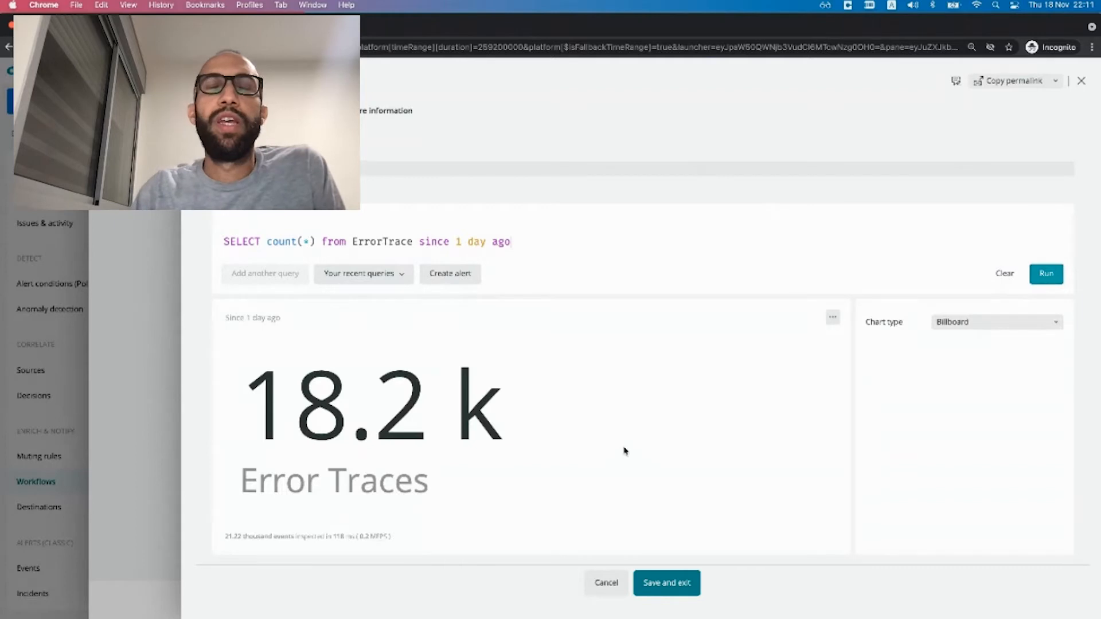
{"action": "mouse_move", "coordinate": [447, 349]}
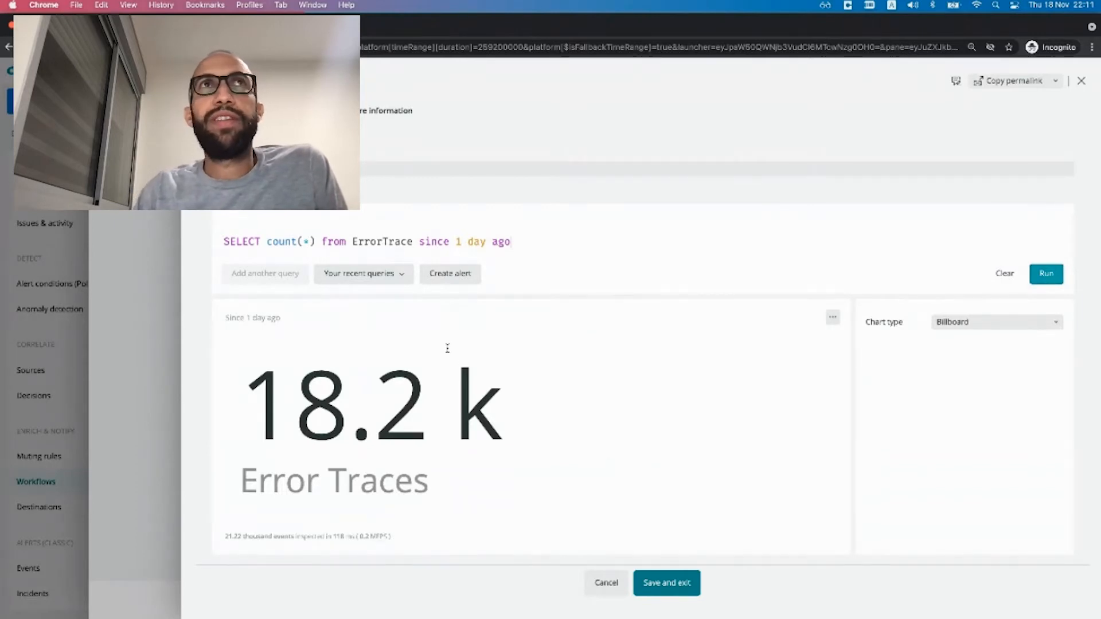
{"action": "left_click", "coordinate": [665, 582]}
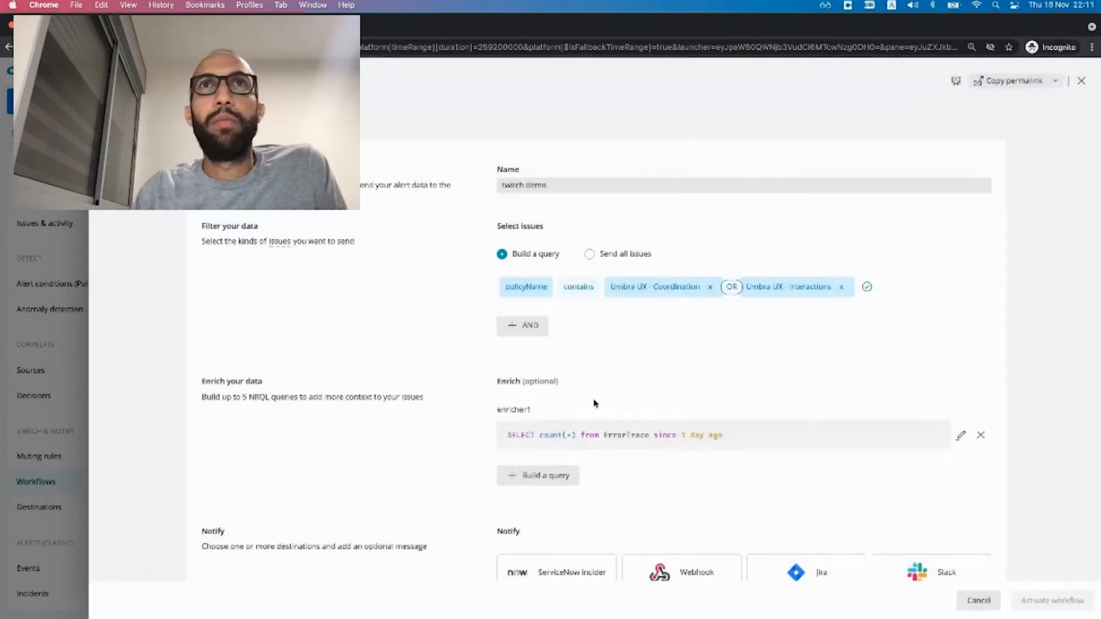
{"action": "mouse_move", "coordinate": [474, 489]}
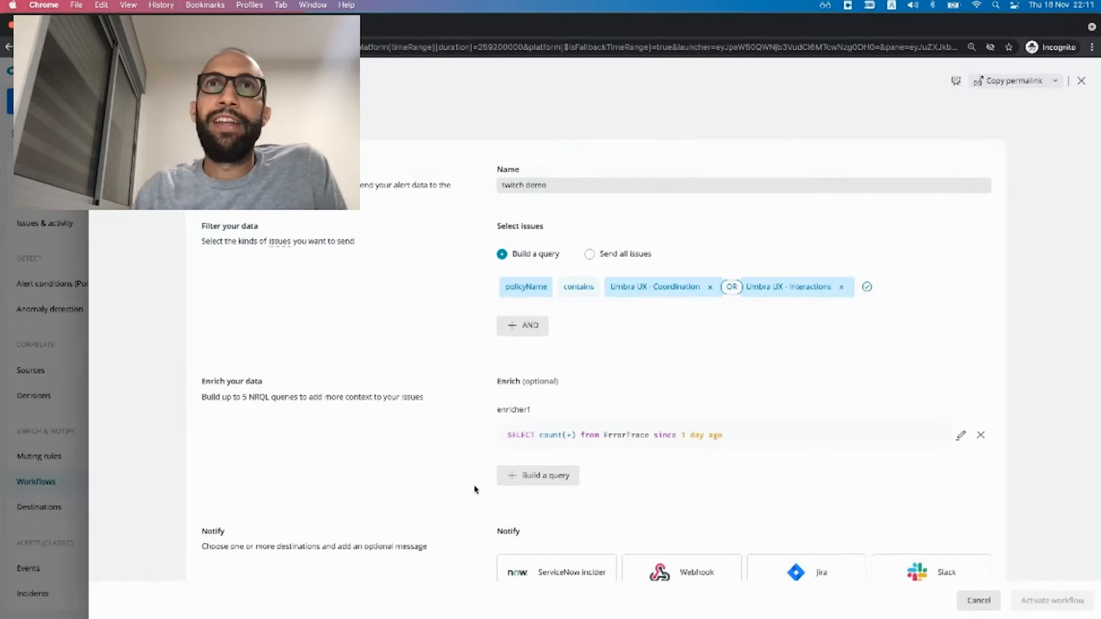
- Scroll down the twitch demo form to the Notify section
{"action": "scroll", "scroll_direction": "down", "scroll_amount": 3}
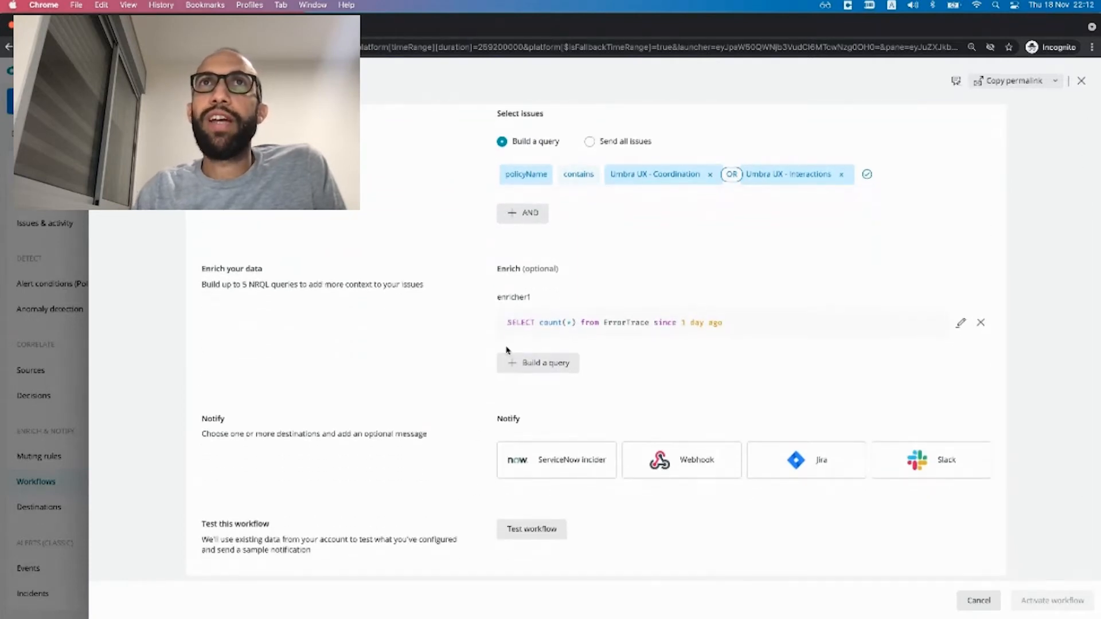
{"action": "mouse_move", "coordinate": [449, 345]}
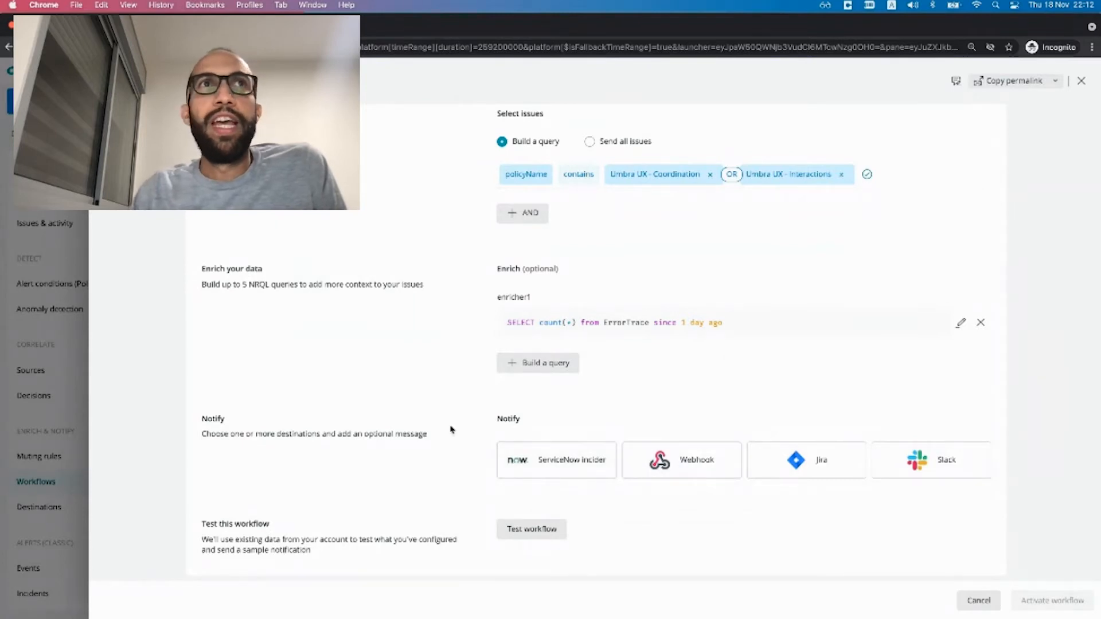
{"action": "scroll", "scroll_direction": "down", "scroll_amount": 3}
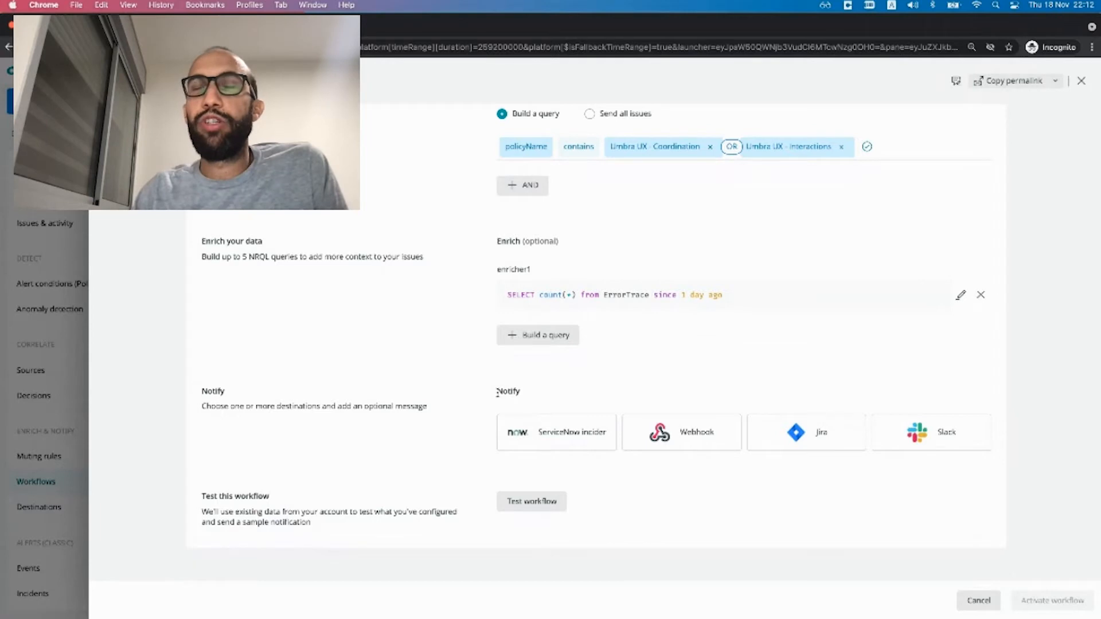
{"action": "mouse_move", "coordinate": [596, 401]}
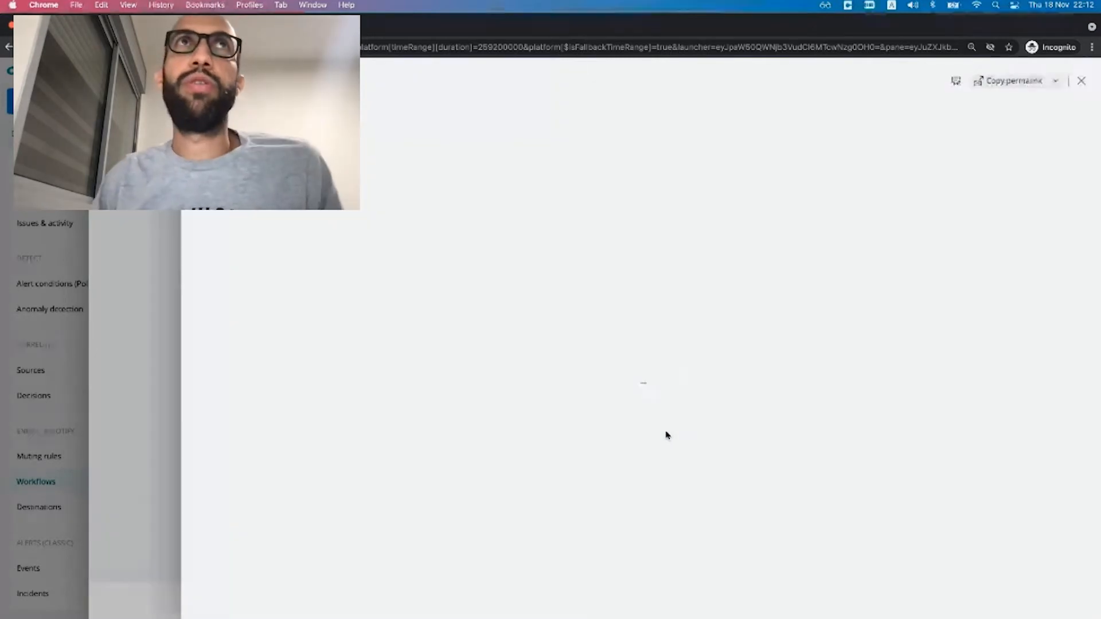
- Choose Twitch Demo as the webhook notification's destination
{"action": "left_click", "coordinate": [382, 189]}
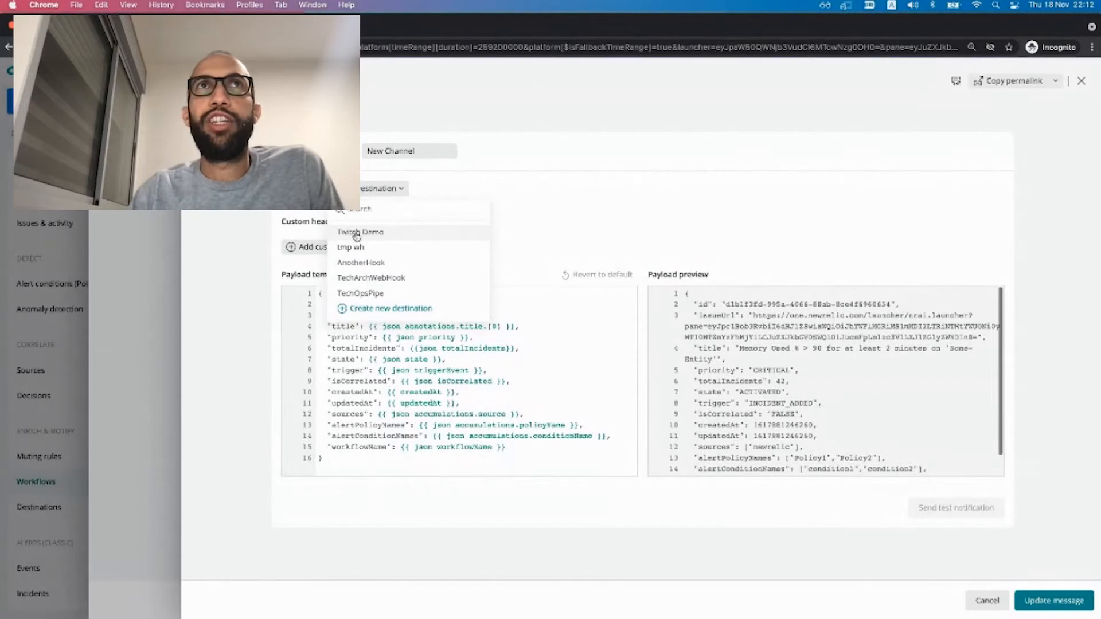
{"action": "left_click", "coordinate": [359, 232]}
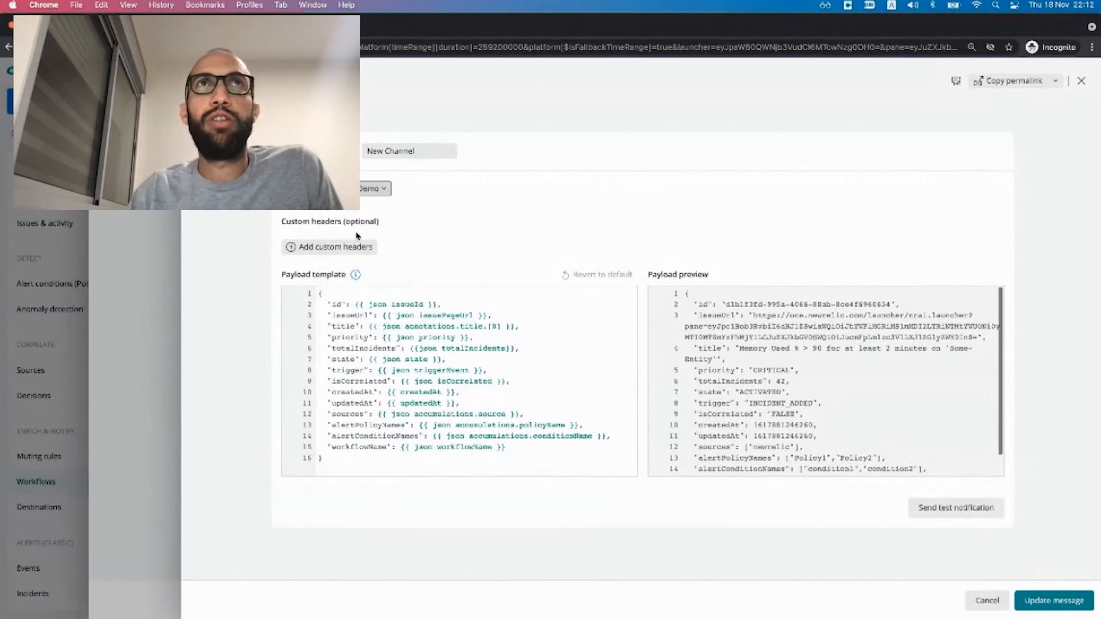
{"action": "mouse_move", "coordinate": [379, 247]}
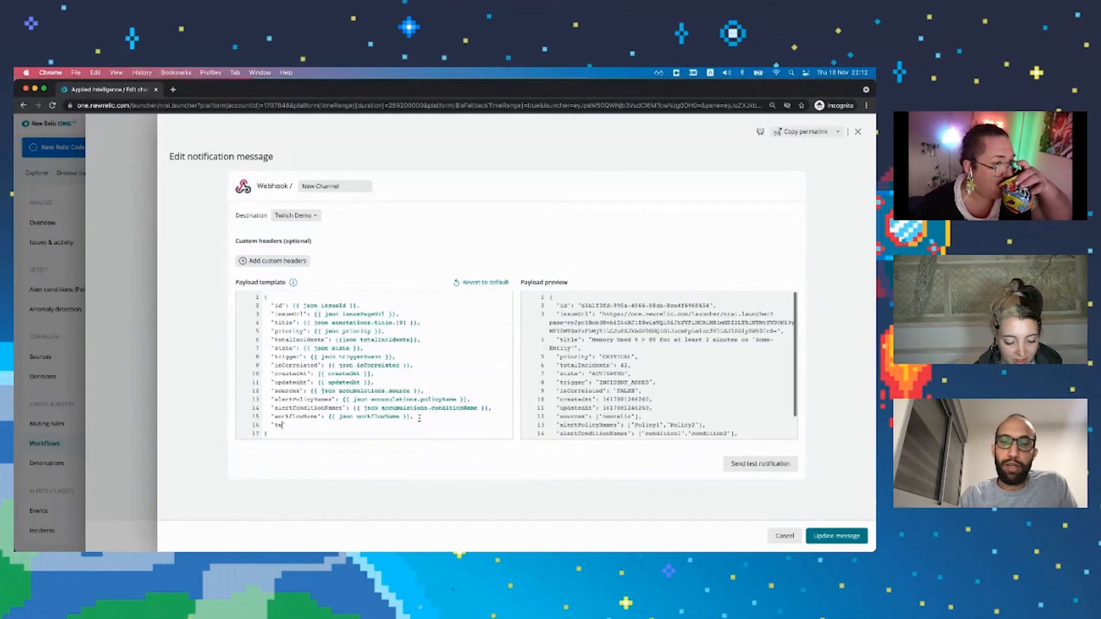
- Add a "twitch_field" holding the enricher1 variable to the payload, then exit the editor
{"action": "type", "text": "twitch"}
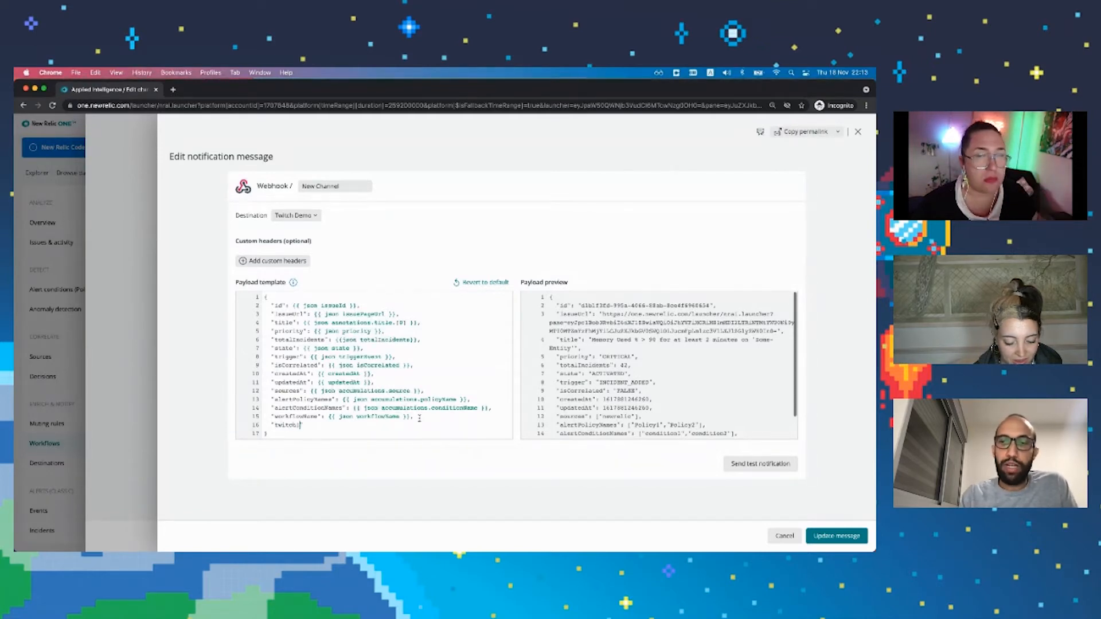
{"action": "type", "text": "_field"}
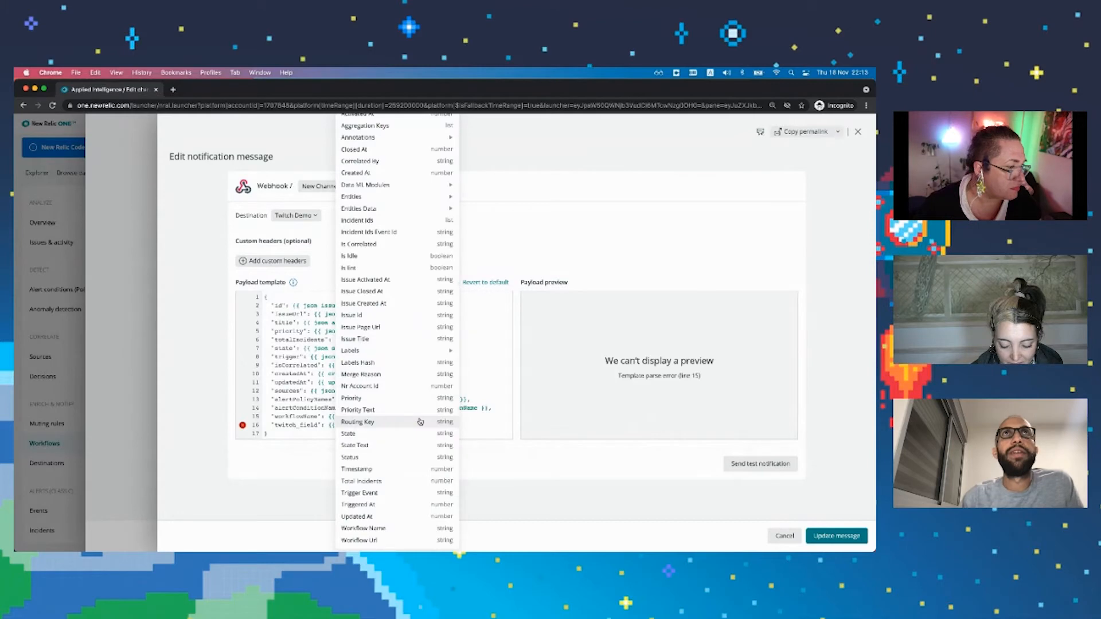
{"action": "mouse_move", "coordinate": [531, 245]}
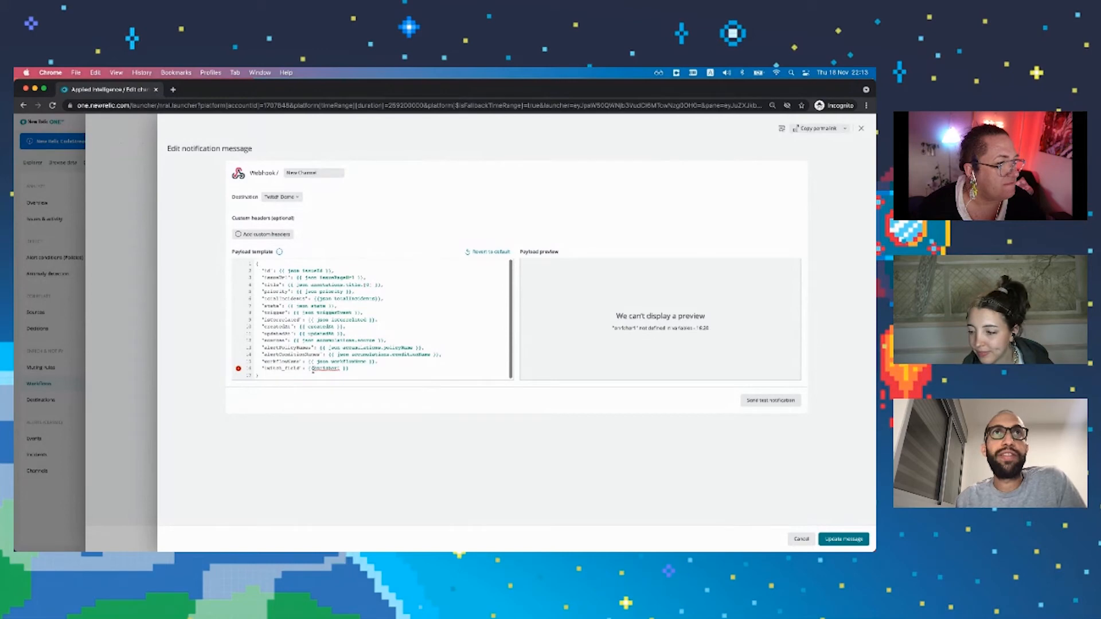
{"action": "left_click", "coordinate": [769, 400]}
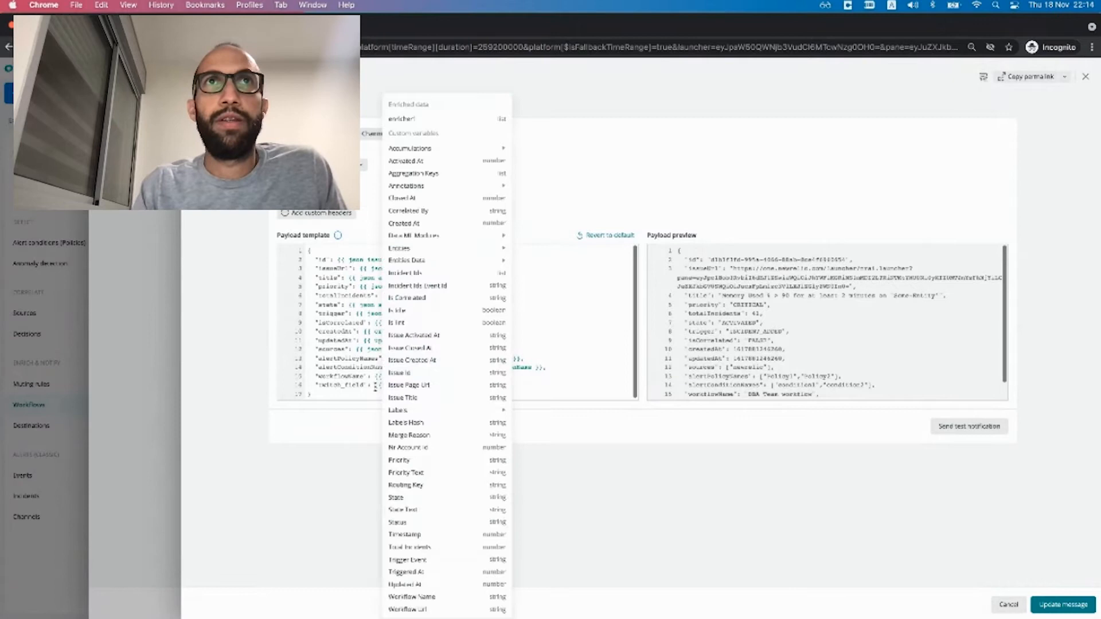
{"action": "left_click", "coordinate": [402, 118]}
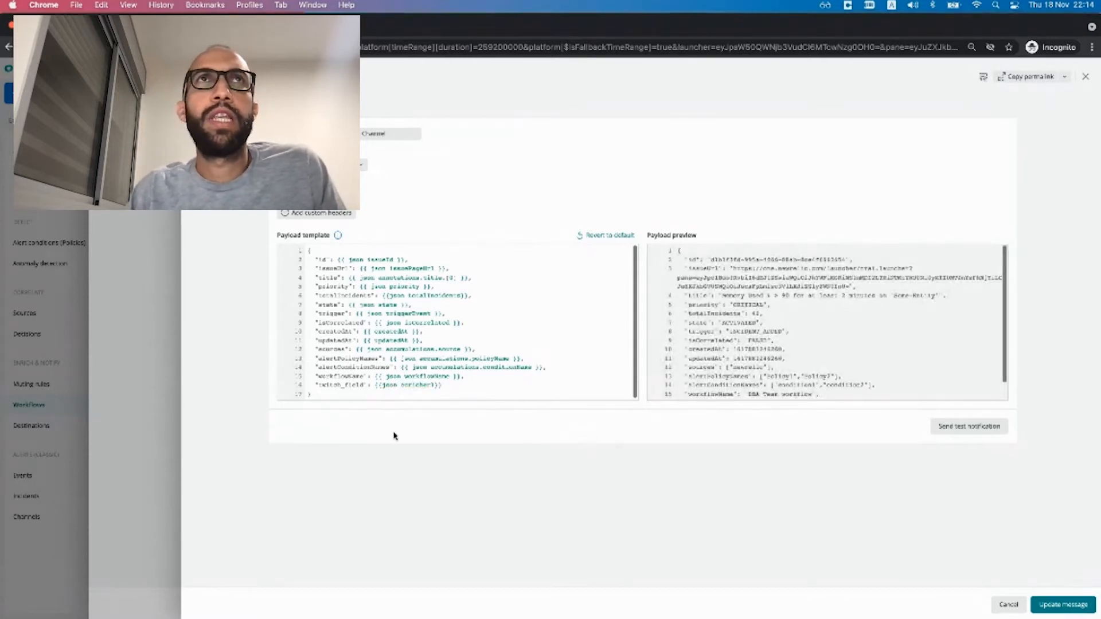
{"action": "scroll", "scroll_direction": "down", "scroll_amount": 3}
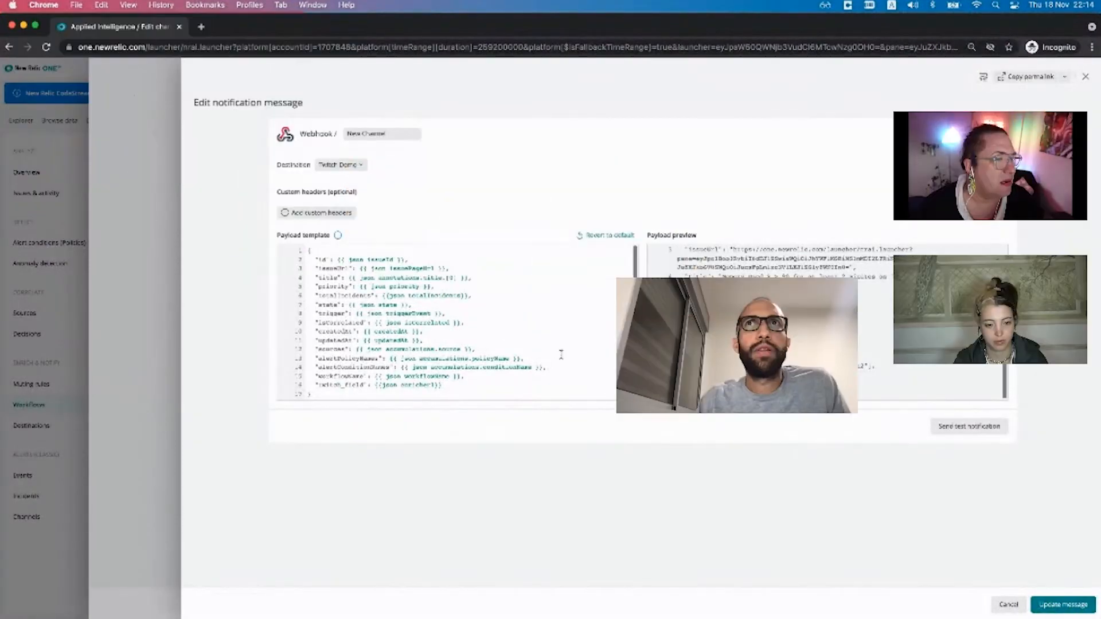
{"action": "left_click", "coordinate": [842, 539]}
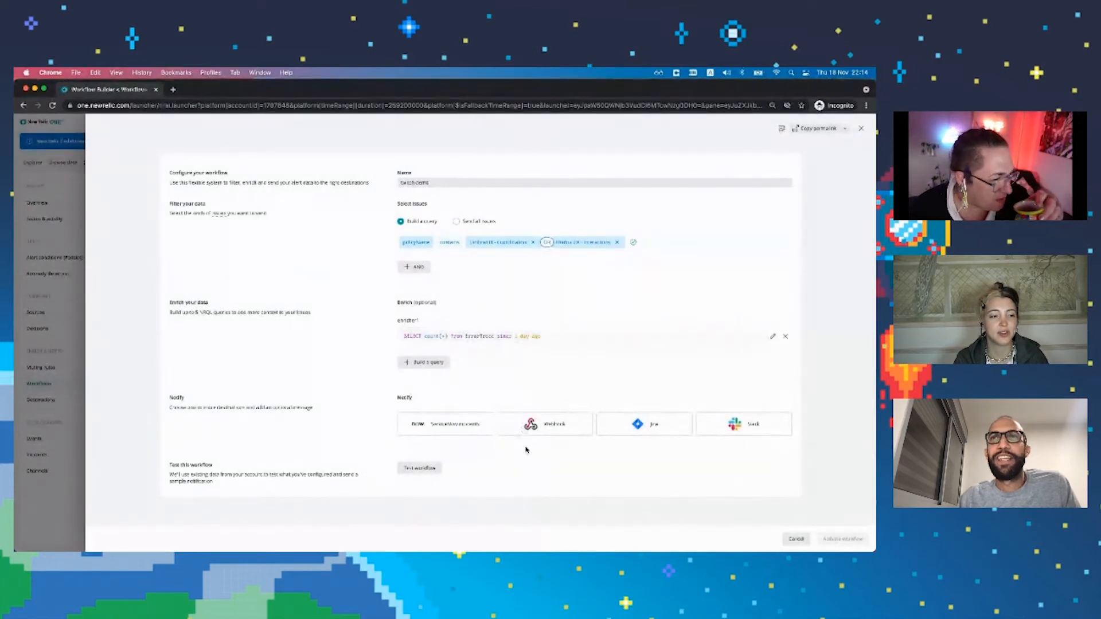
- Reopen the Twitch Demo webhook, add "custom_field": {{json issuePageUrl}}, and update the message
{"action": "left_click", "coordinate": [544, 423]}
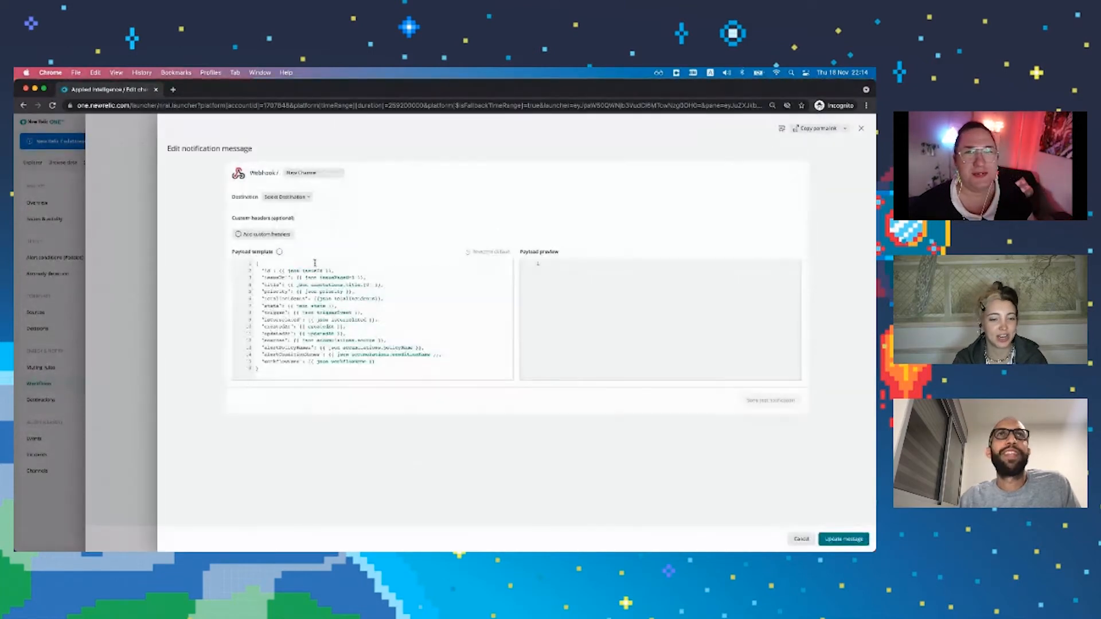
{"action": "left_click", "coordinate": [286, 197]}
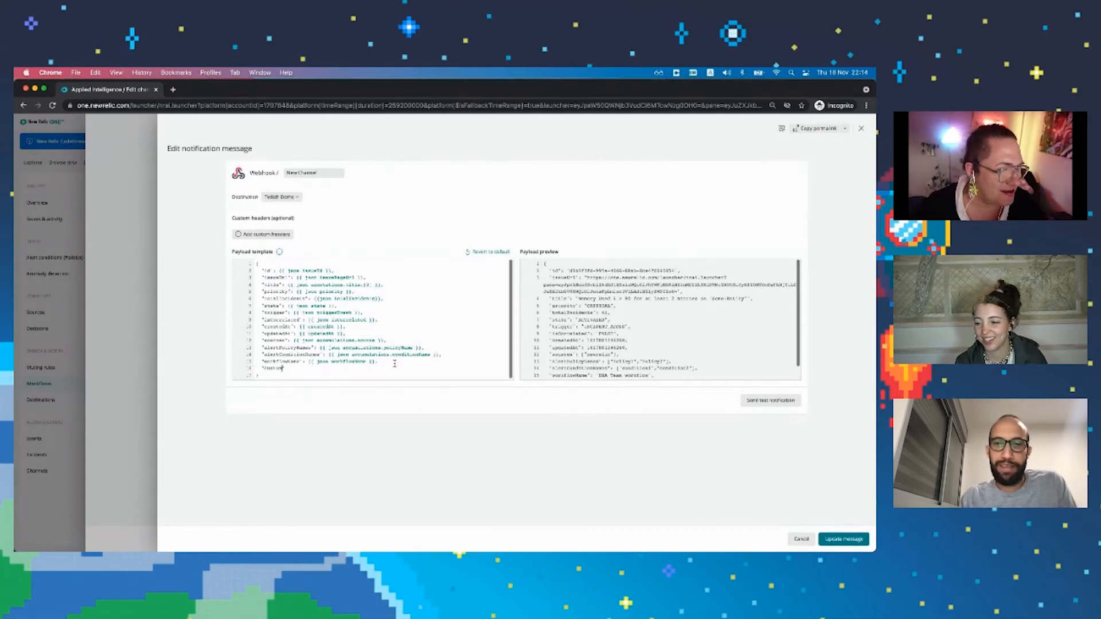
{"action": "type", "text": "custom_field\" : {{json issuePageUrl"}
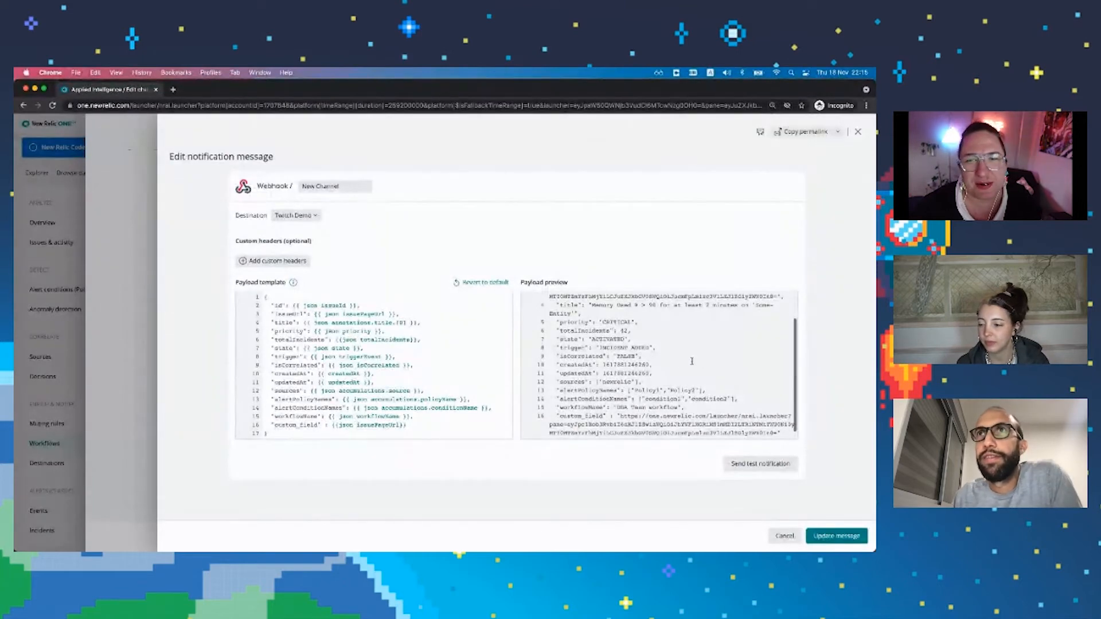
{"action": "scroll", "scroll_direction": "down", "scroll_amount": 3}
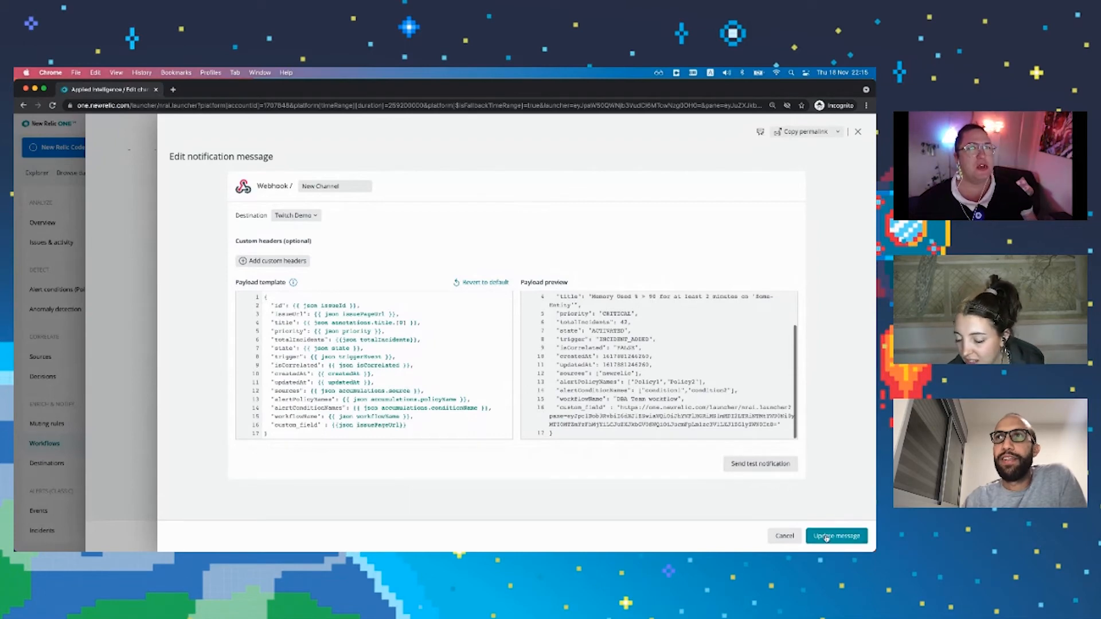
{"action": "left_click", "coordinate": [835, 535]}
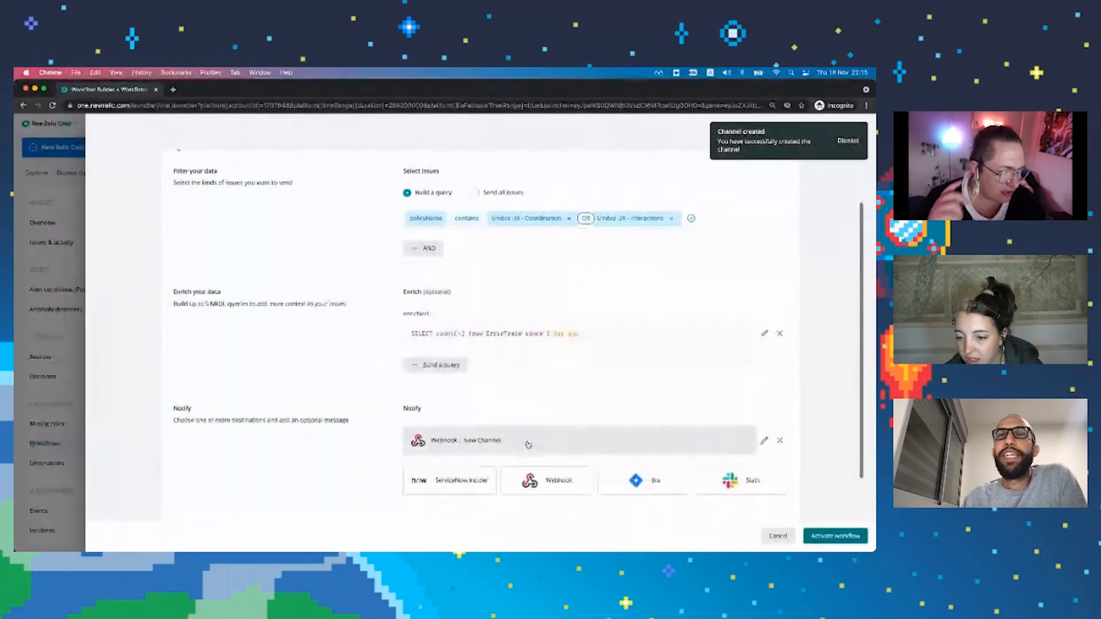
- Test the twitch demo workflow and confirm 'Notification sent'
{"action": "scroll", "scroll_direction": "down", "scroll_amount": 3}
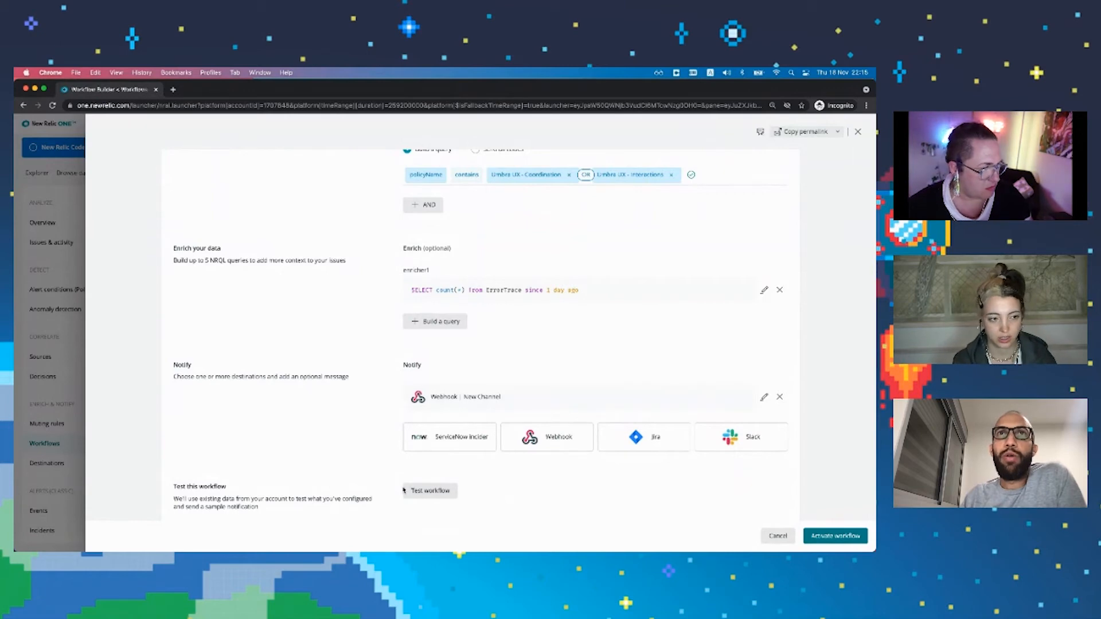
{"action": "left_click", "coordinate": [429, 490]}
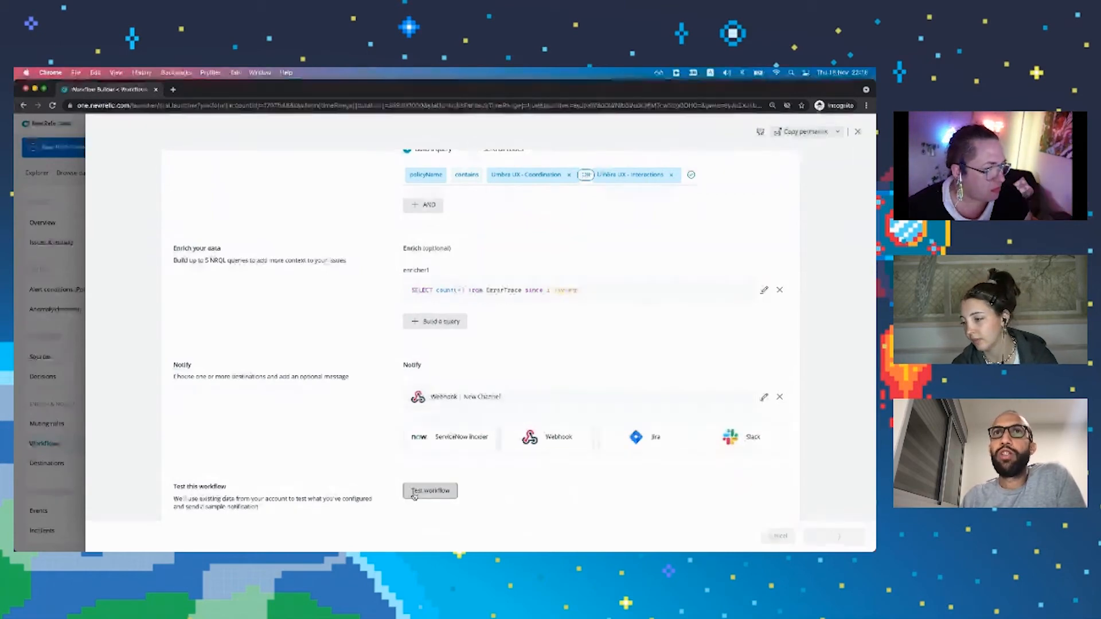
{"action": "left_click", "coordinate": [429, 490]}
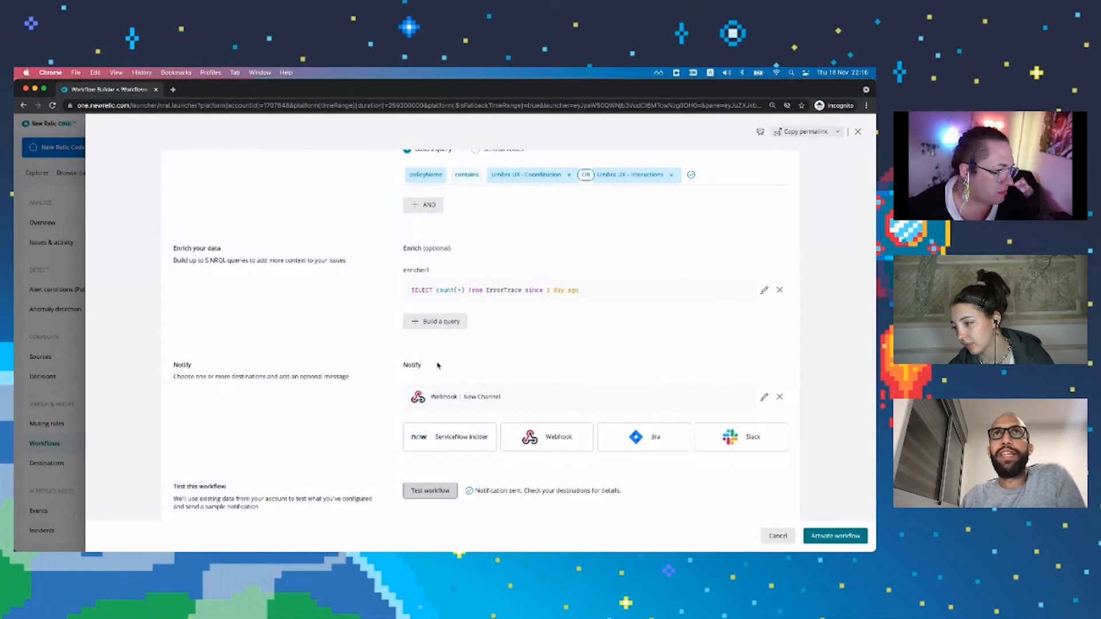
{"action": "scroll", "scroll_direction": "up", "scroll_amount": 3}
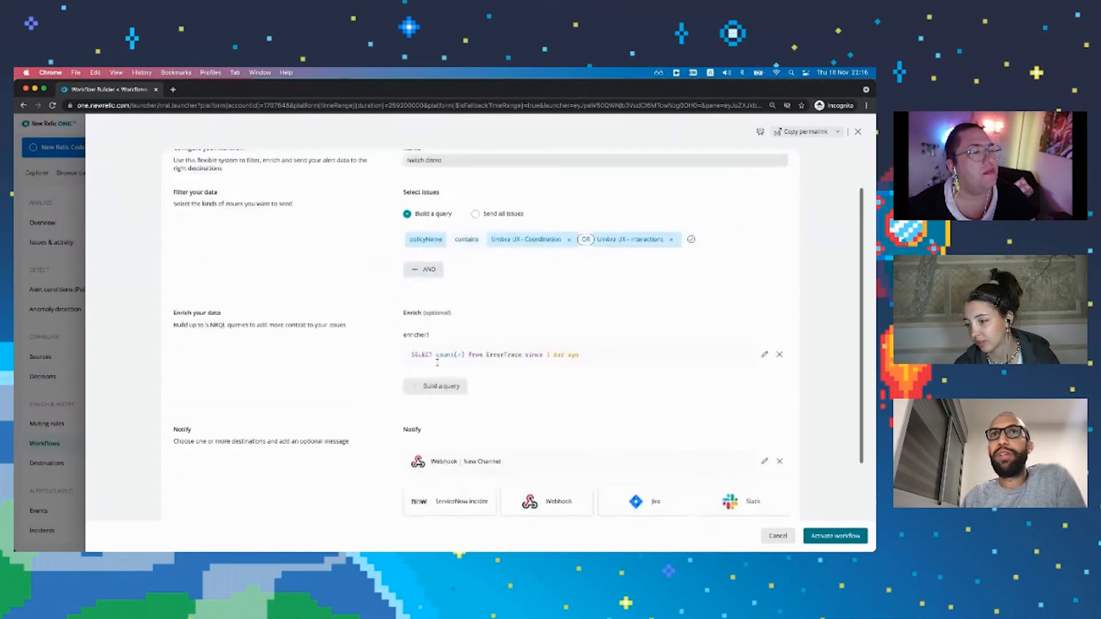
{"action": "scroll", "scroll_direction": "down", "scroll_amount": 3}
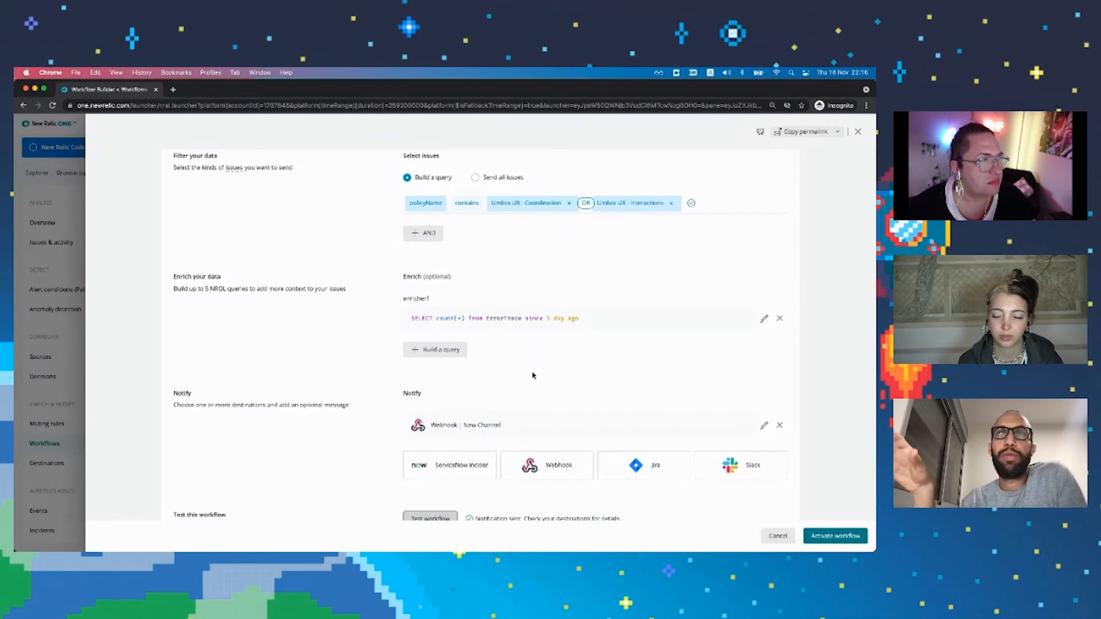
{"action": "scroll", "scroll_direction": "down", "scroll_amount": 3}
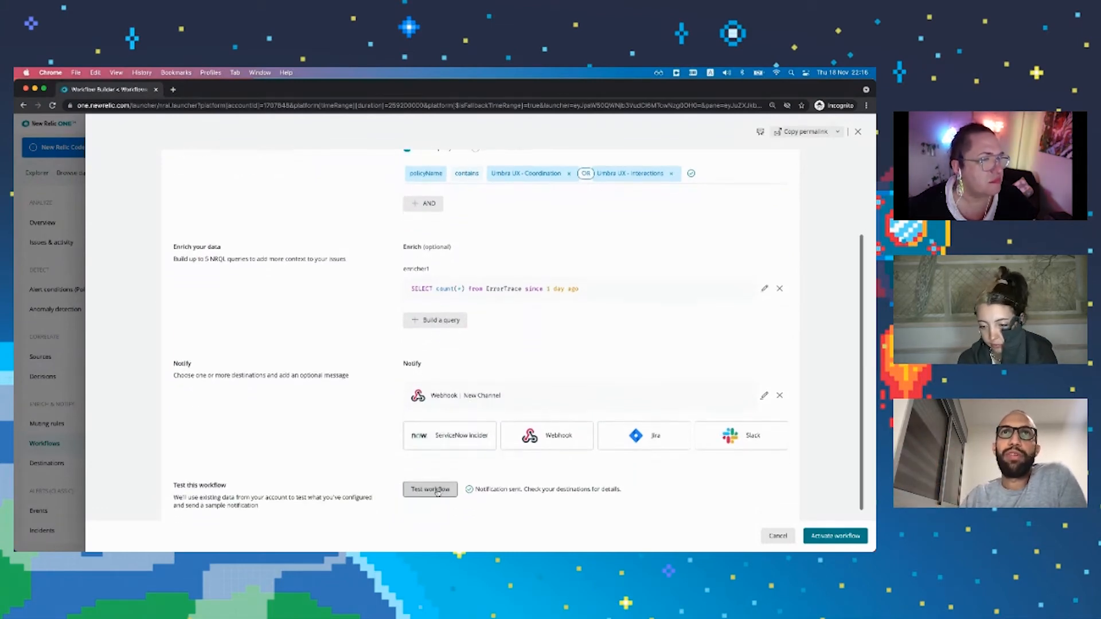
{"action": "scroll", "scroll_direction": "up", "scroll_amount": 3}
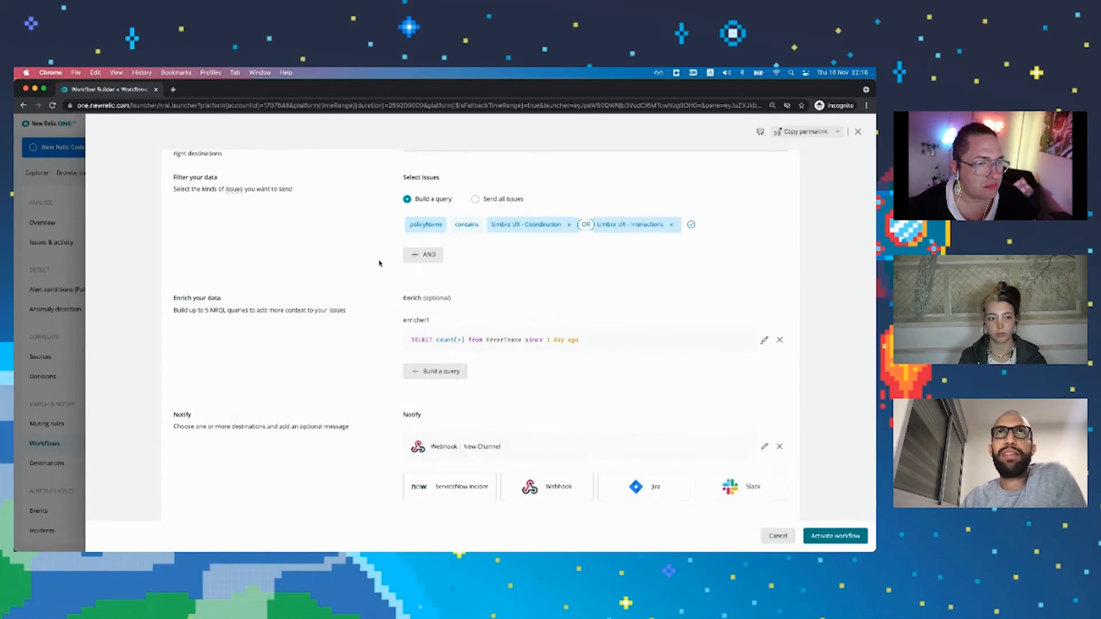
{"action": "scroll", "scroll_direction": "up", "scroll_amount": 3}
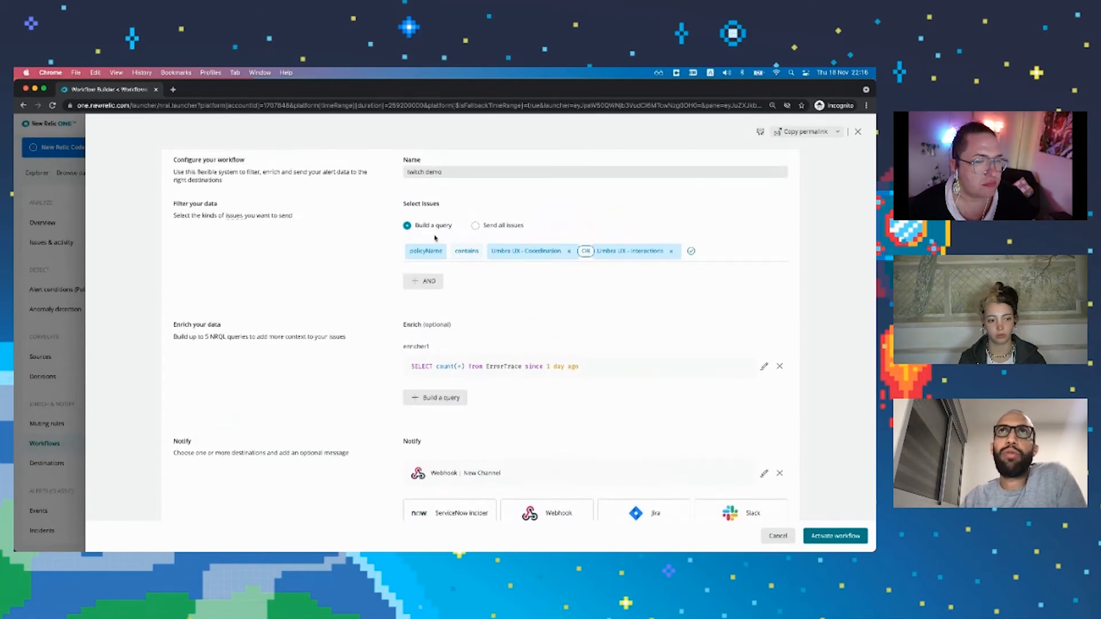
{"action": "mouse_move", "coordinate": [378, 343]}
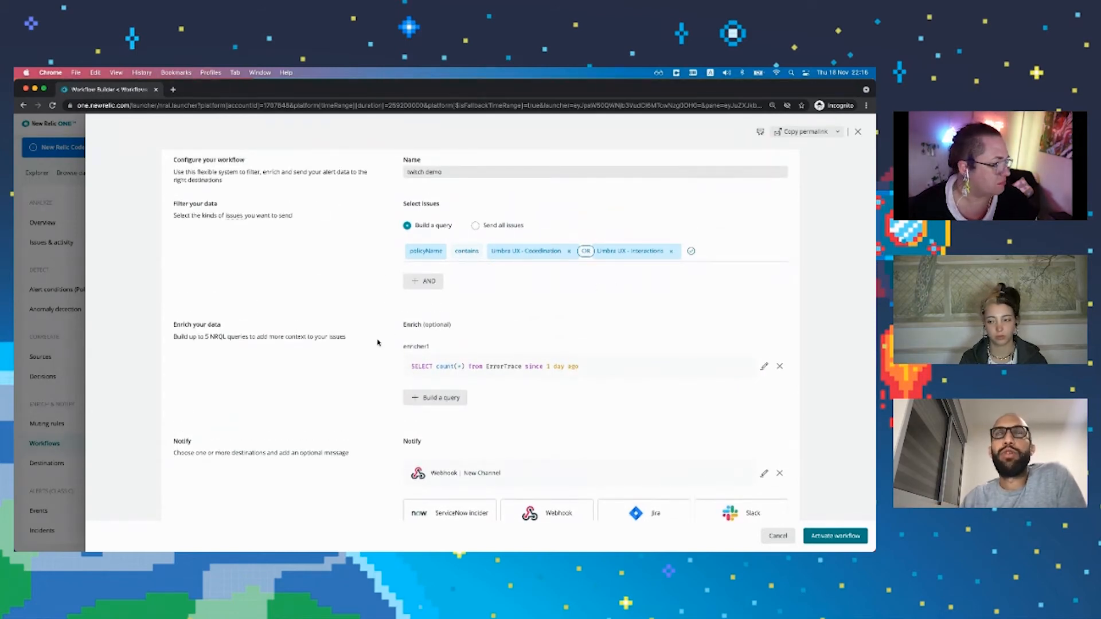
{"action": "scroll", "scroll_direction": "down", "scroll_amount": 3}
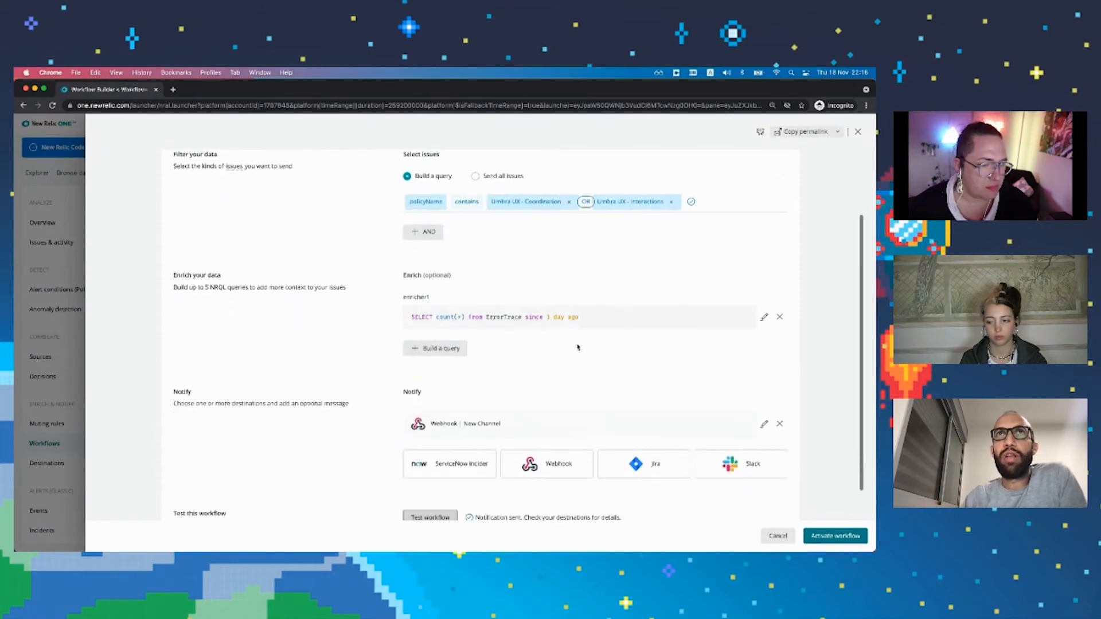
{"action": "scroll", "scroll_direction": "down", "scroll_amount": 3}
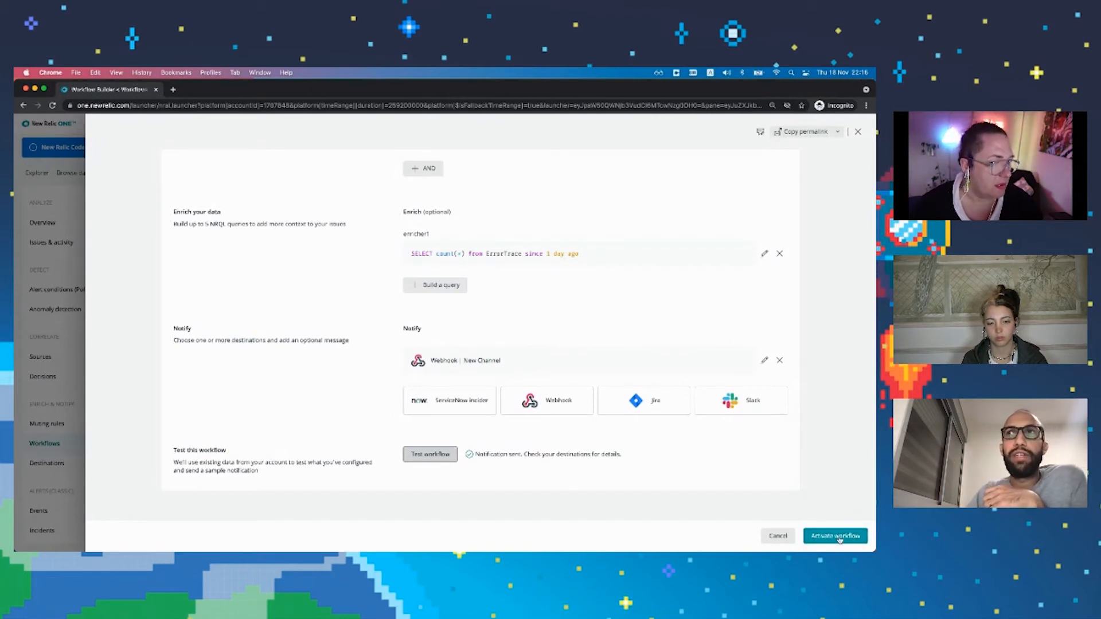
{"action": "mouse_move", "coordinate": [814, 472]}
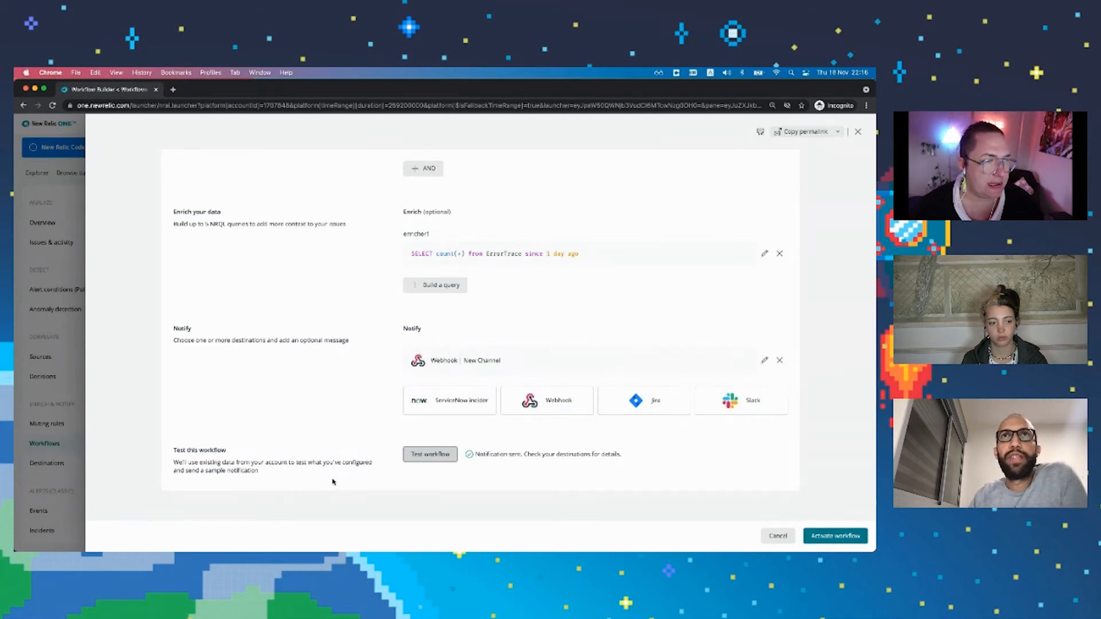
{"action": "scroll", "scroll_direction": "down", "scroll_amount": 3}
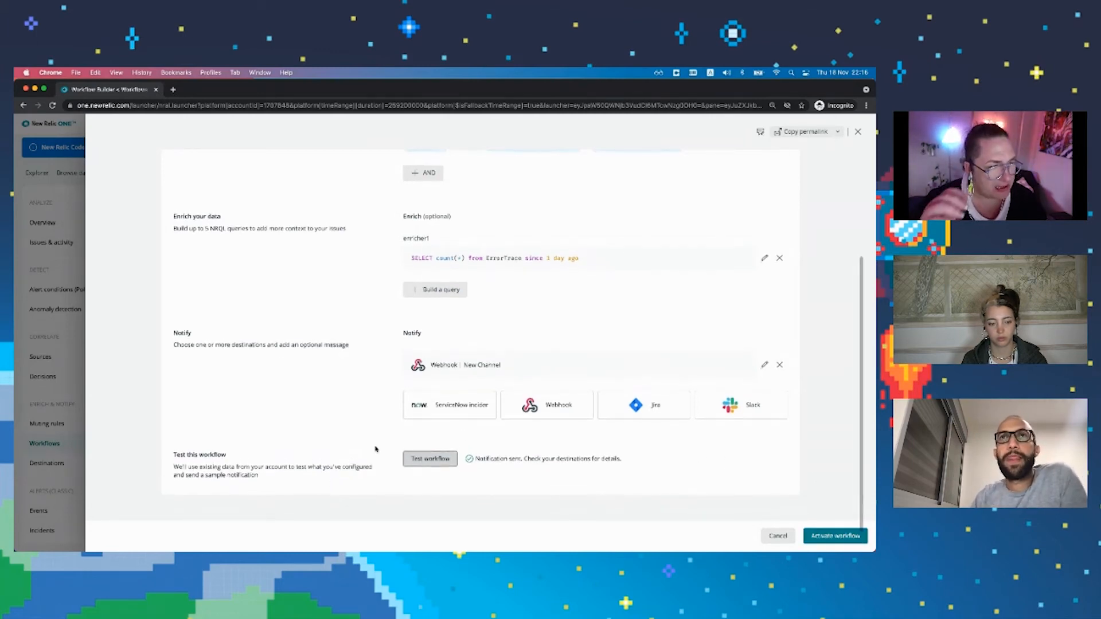
{"action": "mouse_move", "coordinate": [581, 446]}
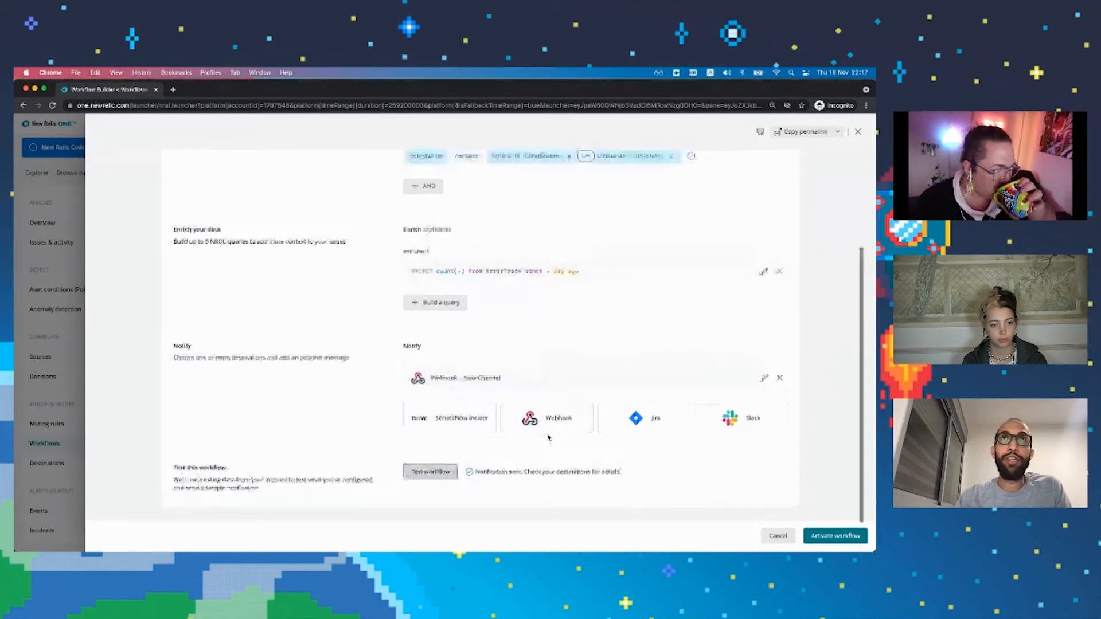
{"action": "scroll", "scroll_direction": "up", "scroll_amount": 3}
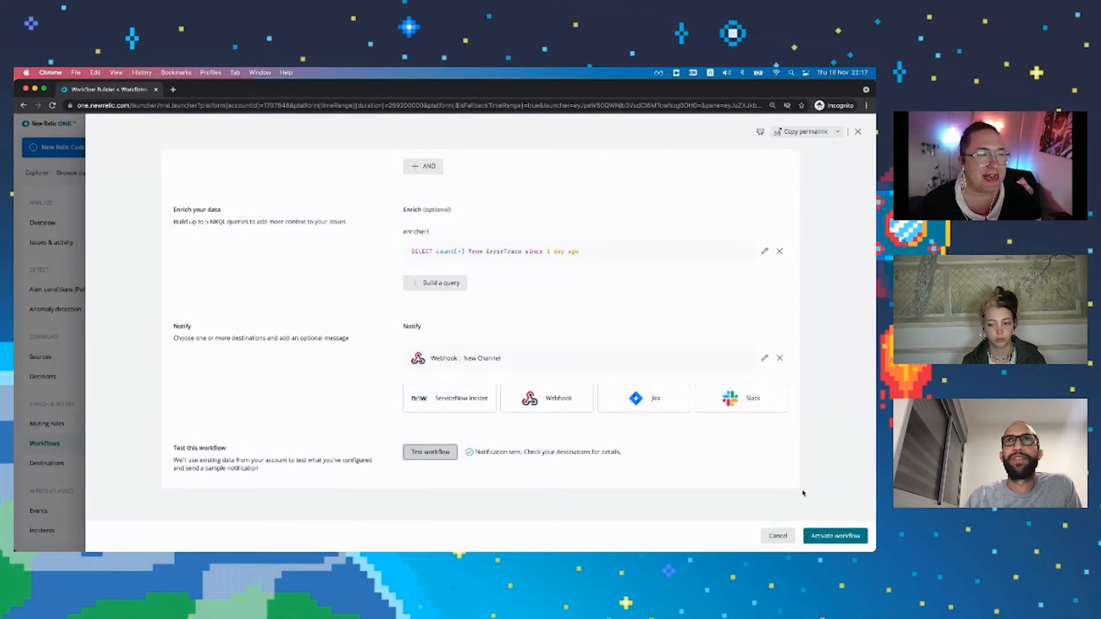
{"action": "mouse_move", "coordinate": [741, 482]}
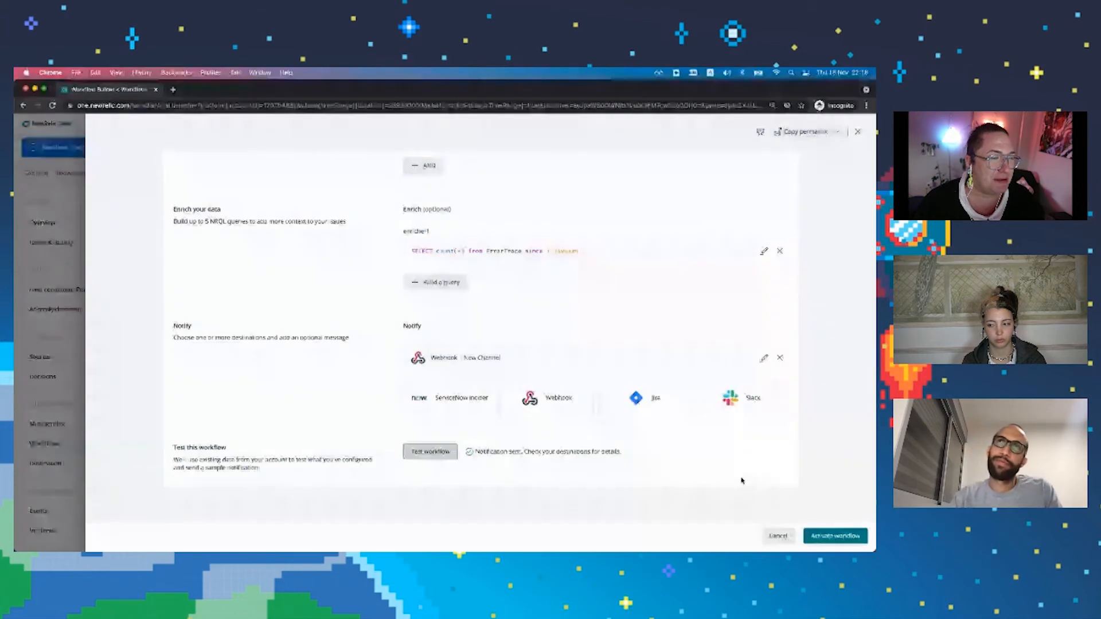
{"action": "mouse_move", "coordinate": [455, 470]}
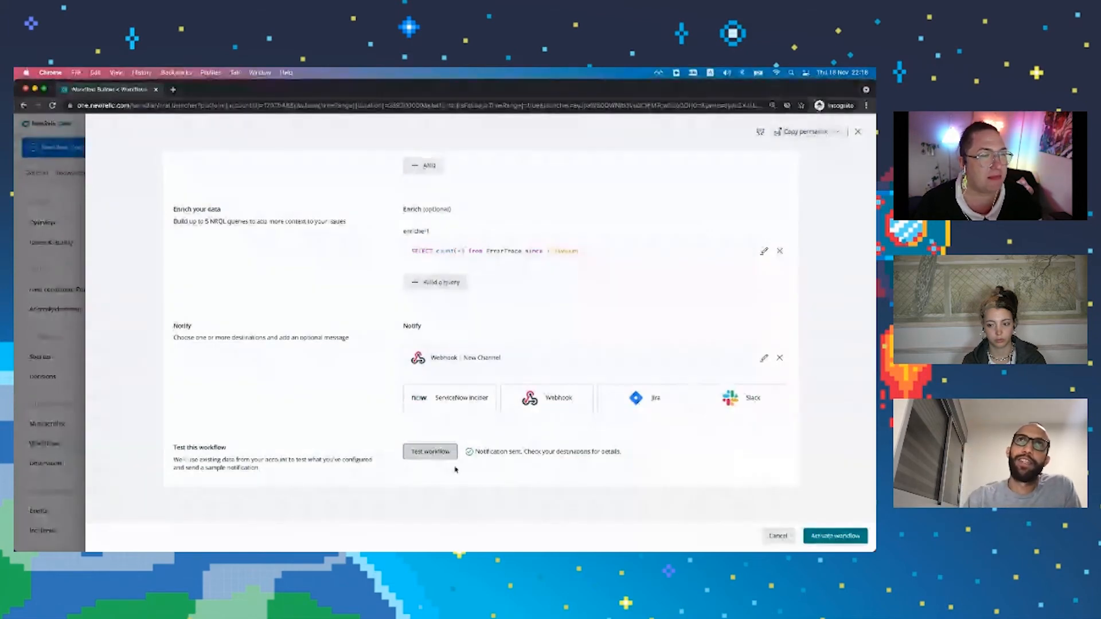
{"action": "scroll", "scroll_direction": "up", "scroll_amount": 3}
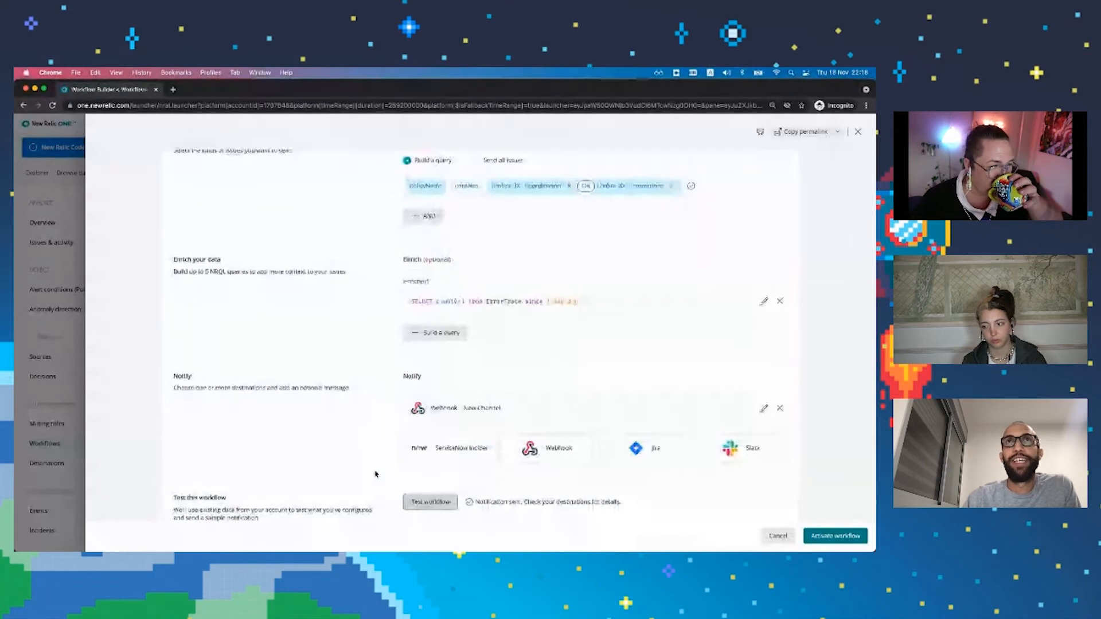
{"action": "scroll", "scroll_direction": "down", "scroll_amount": 3}
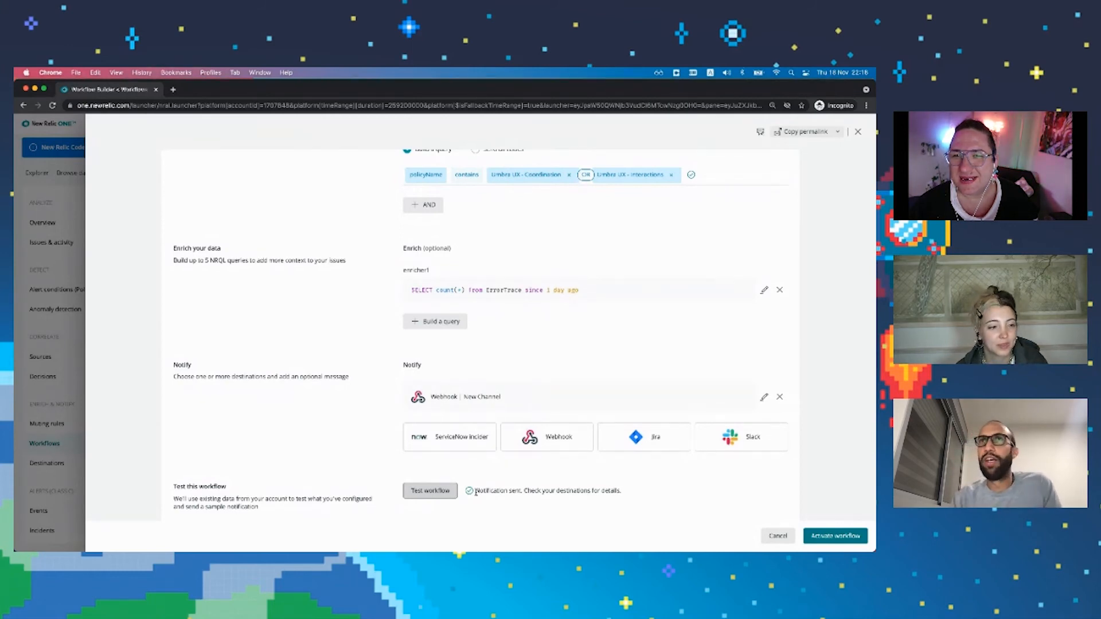
{"action": "mouse_move", "coordinate": [841, 504]}
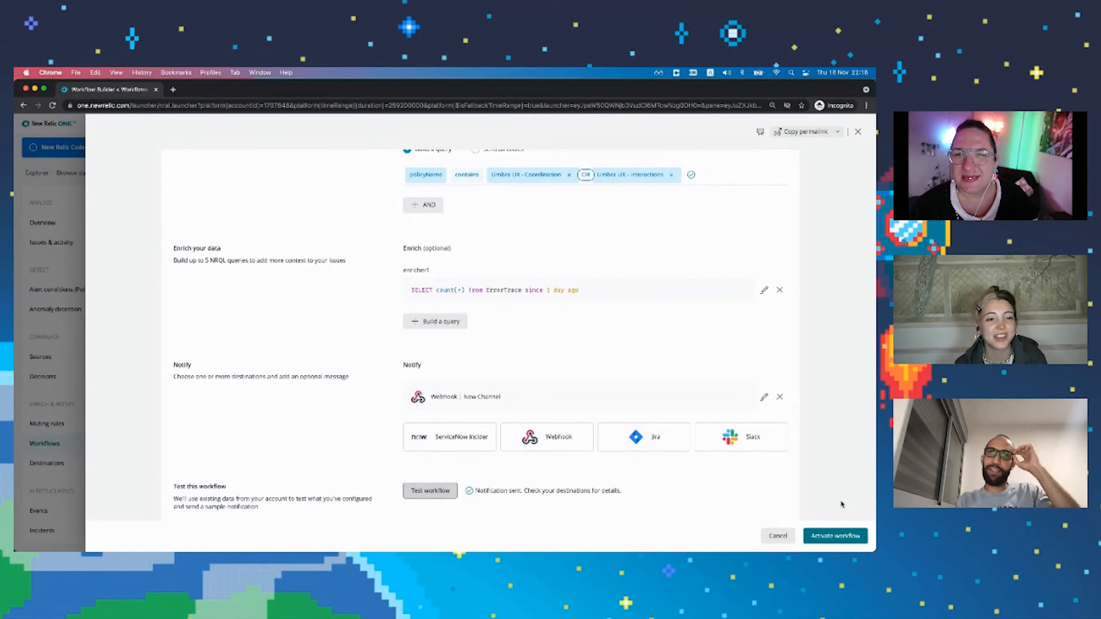
{"action": "mouse_move", "coordinate": [415, 534]}
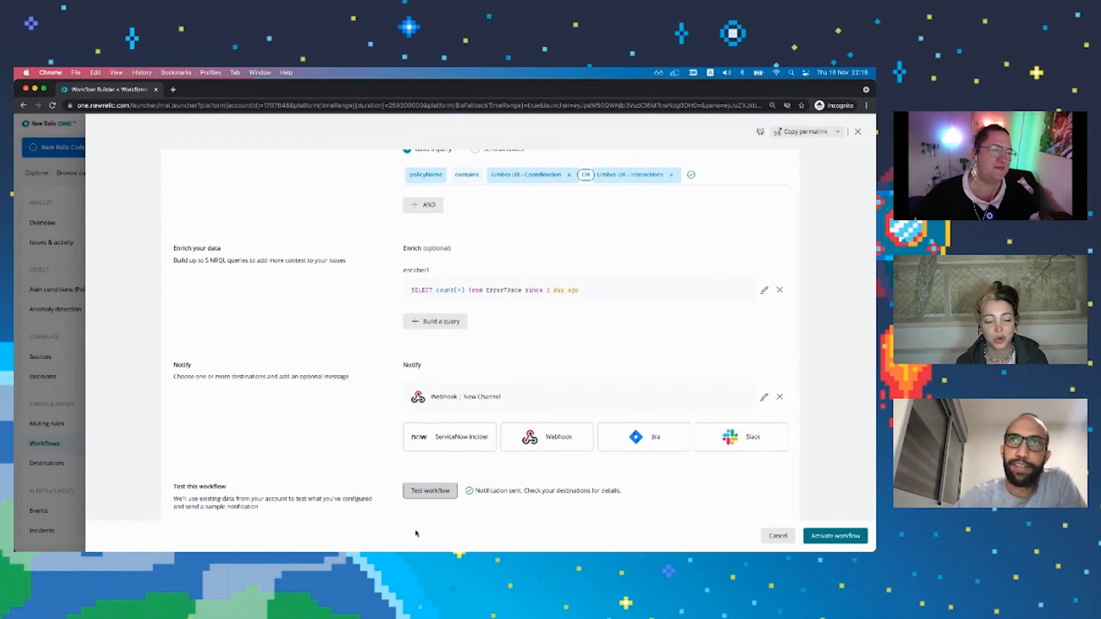
{"action": "mouse_move", "coordinate": [484, 473]}
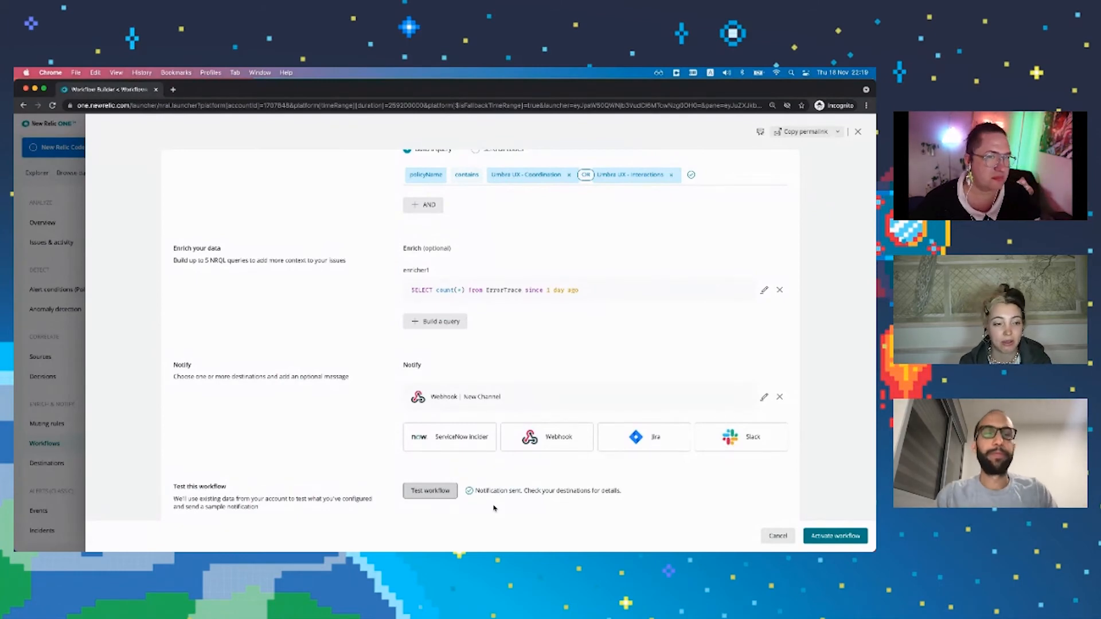
{"action": "mouse_move", "coordinate": [485, 456]}
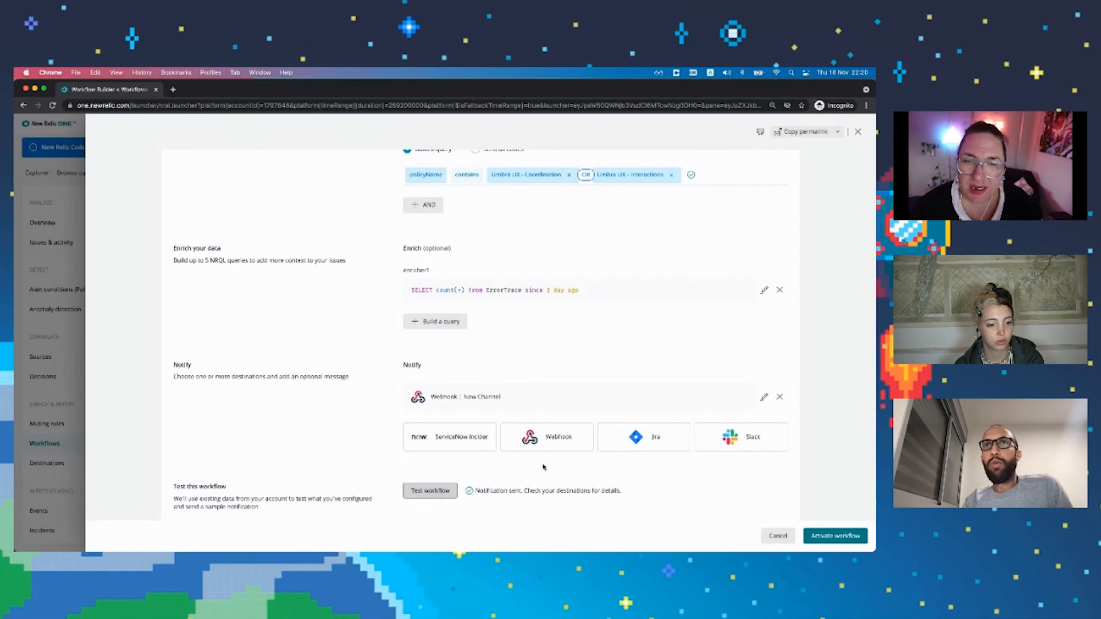
{"action": "mouse_move", "coordinate": [738, 469]}
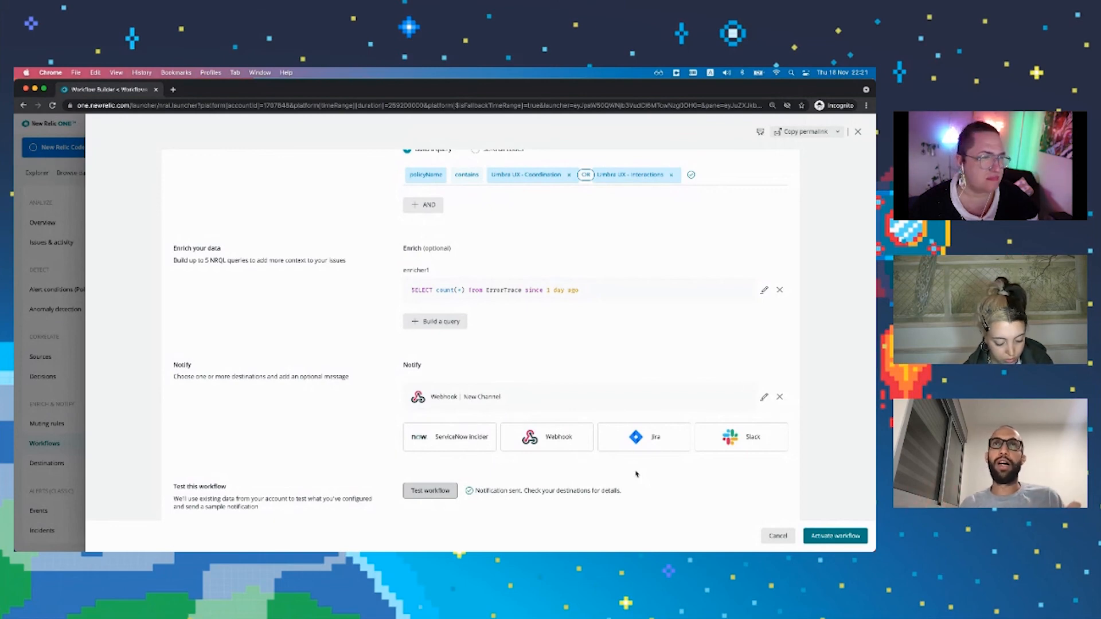
{"action": "mouse_move", "coordinate": [623, 482]}
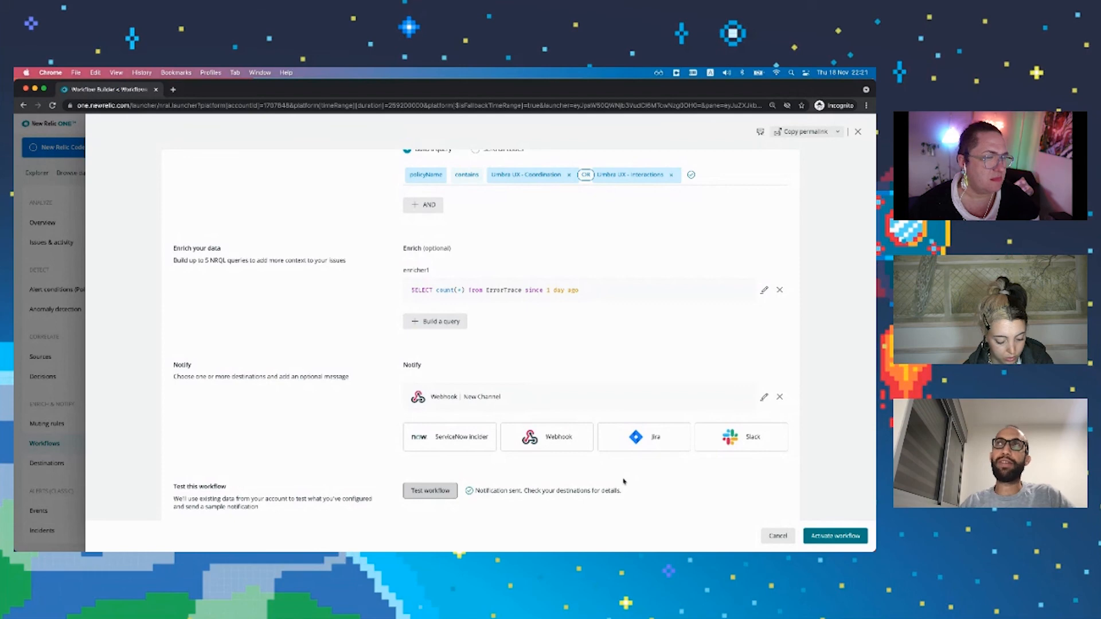